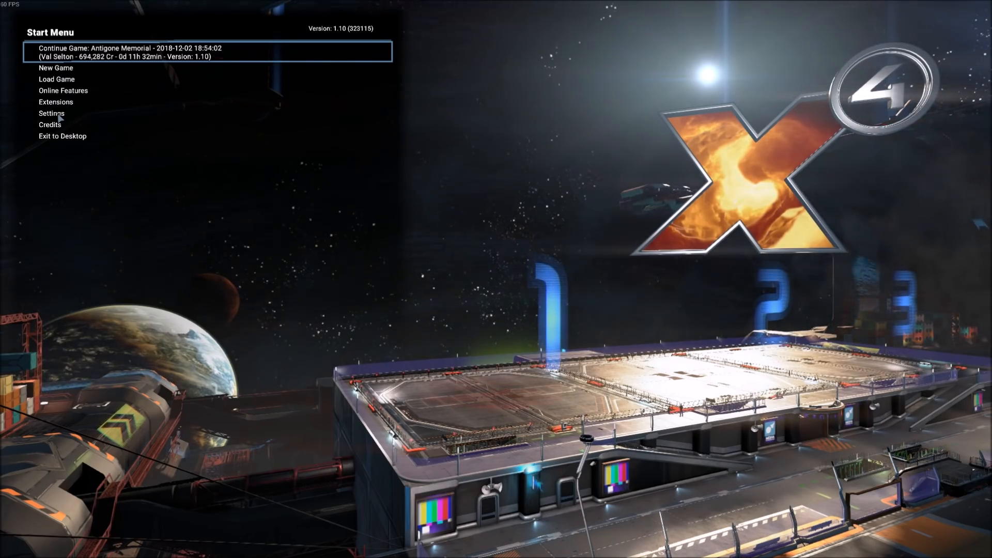
- Reach the Game Settings list from the start menu's Settings page
click(52, 114)
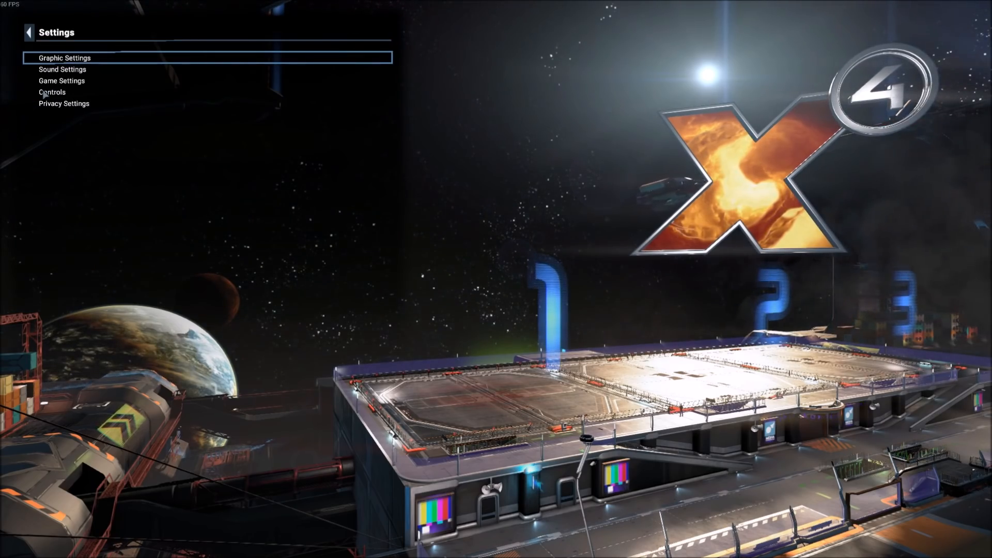
click(61, 81)
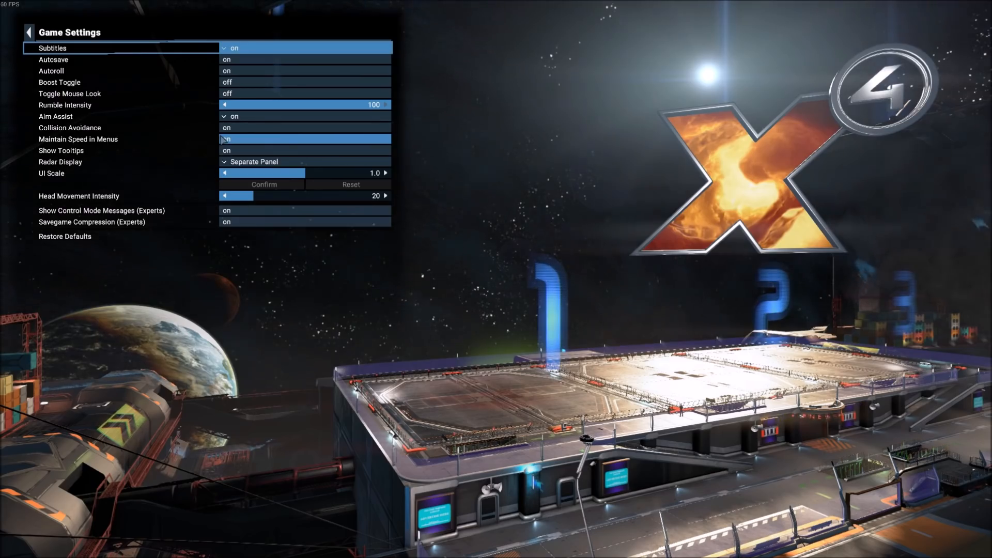
- Return to the start menu and continue the most recent saved game
click(29, 32)
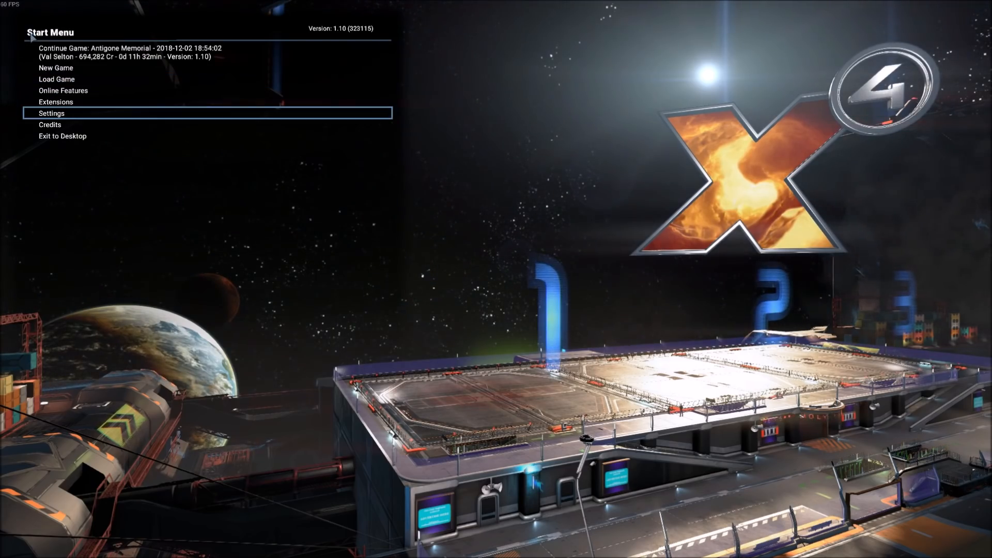
click(55, 68)
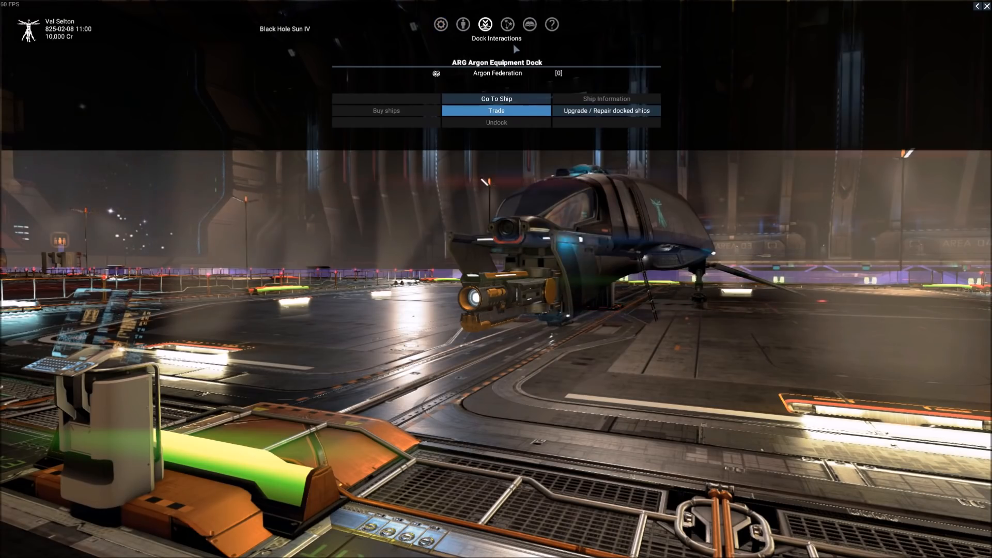
mouse_move(507, 24)
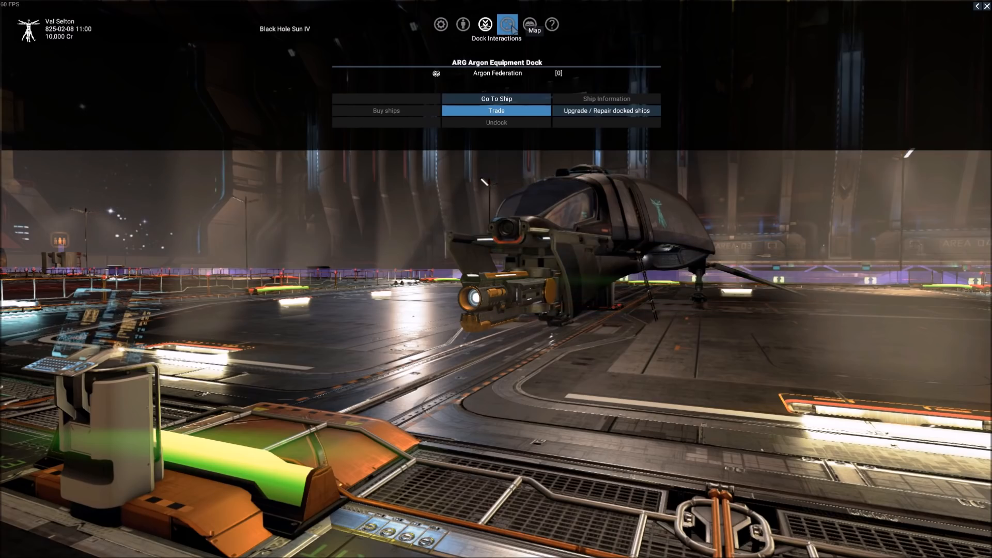
click(507, 24)
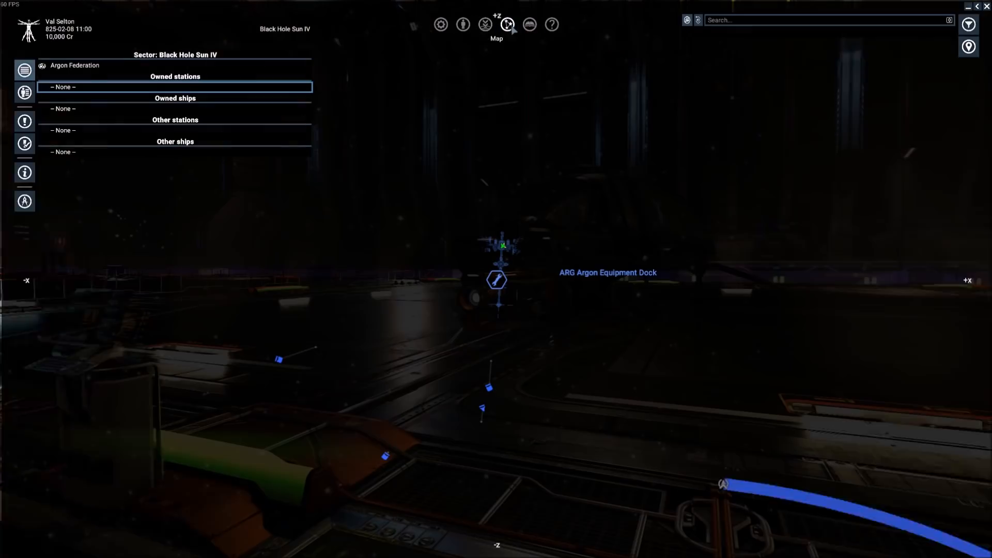
click(507, 24)
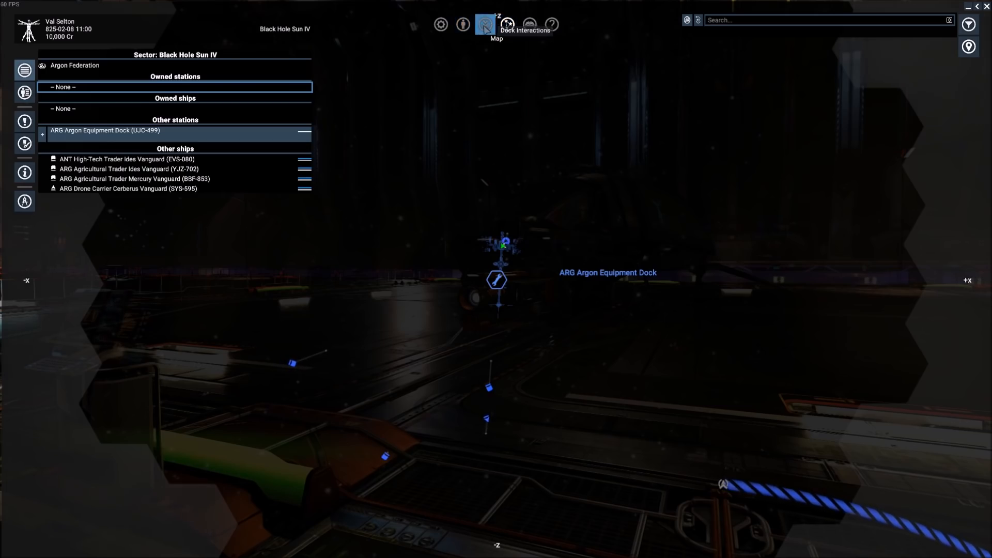
click(506, 24)
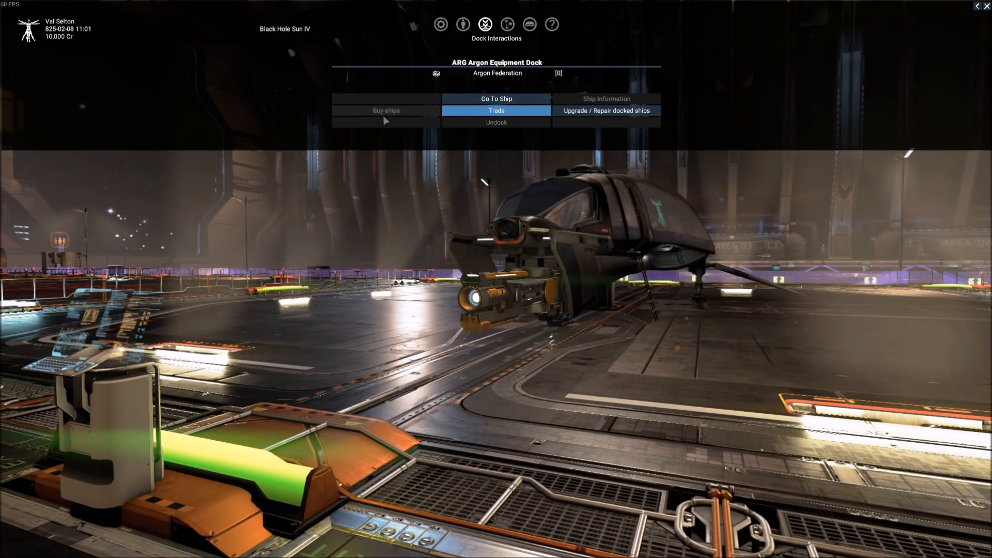
mouse_move(387, 111)
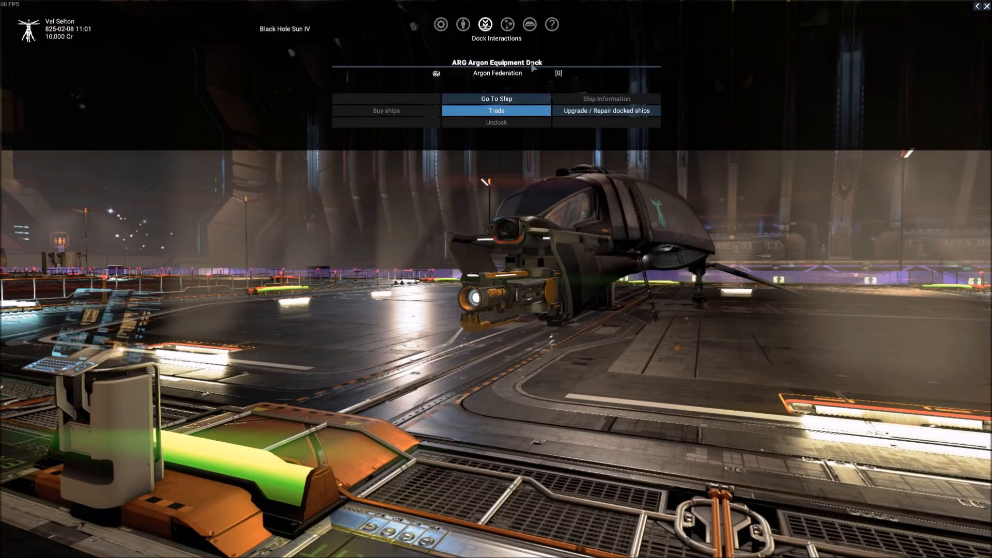
mouse_move(426, 94)
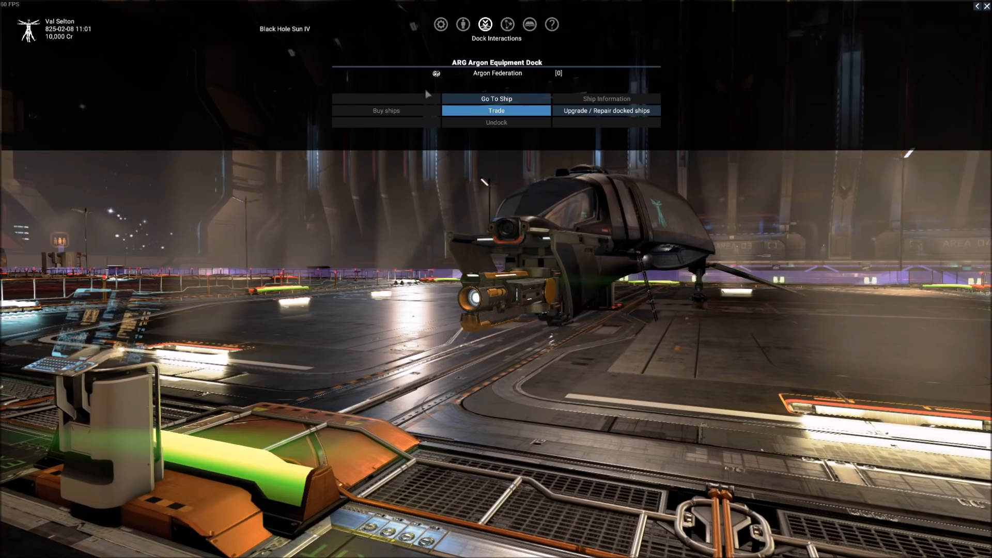
mouse_move(385, 110)
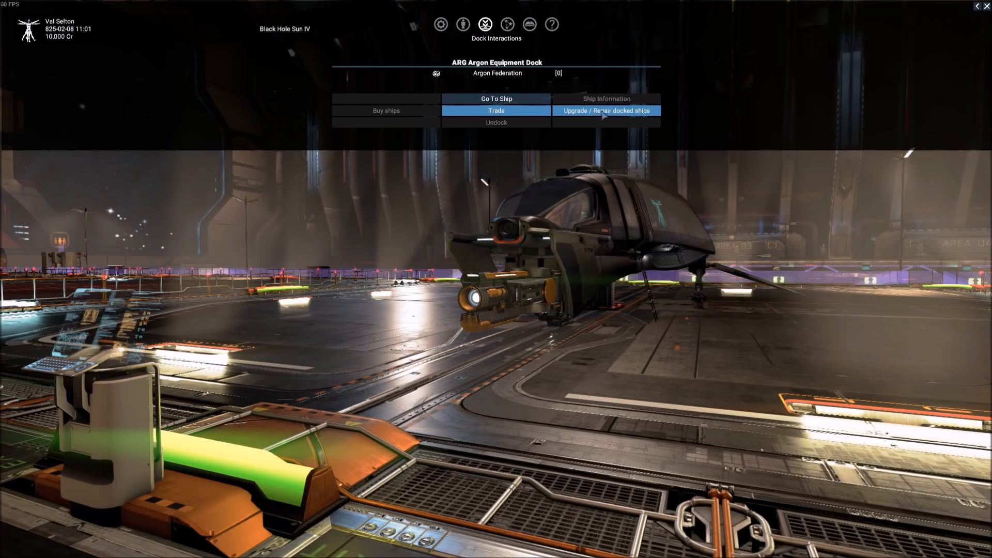
mouse_move(534, 69)
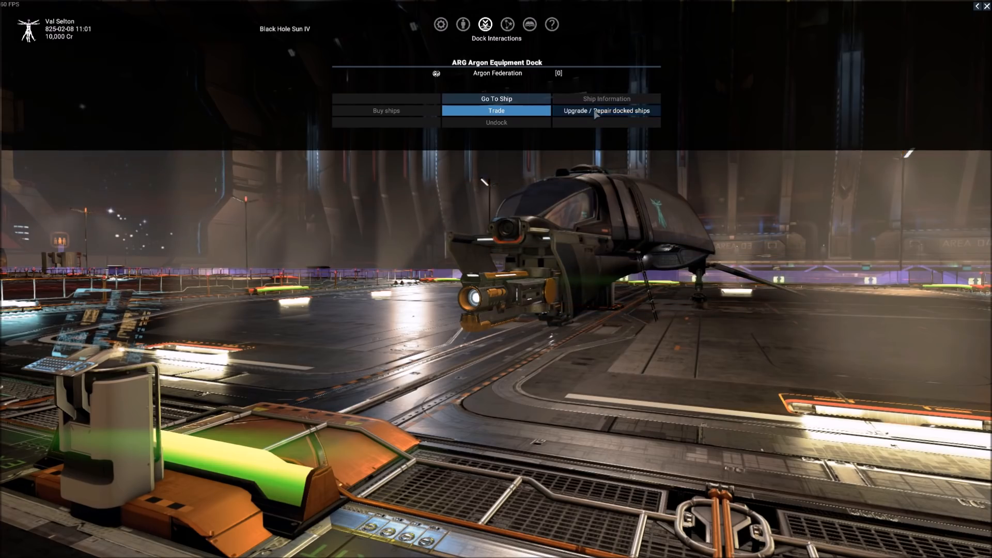
- Enter the Elite Vanguard's upgrade editor and show its consumable equipment
click(606, 111)
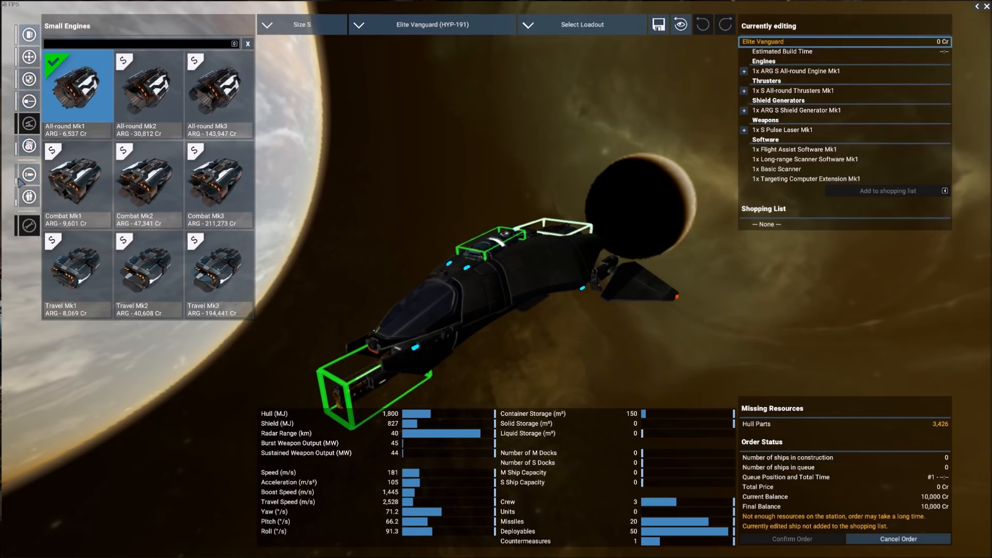
mouse_move(28, 176)
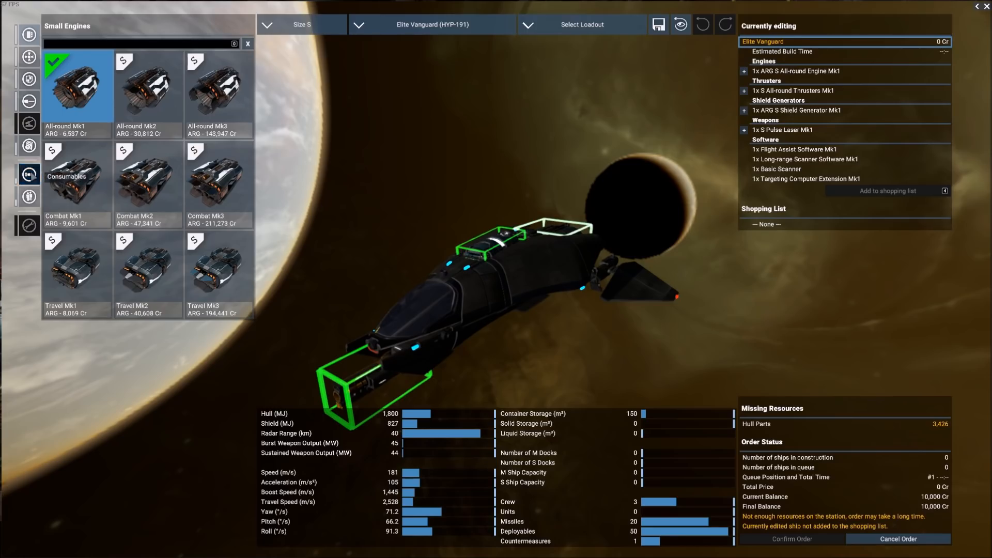
click(29, 173)
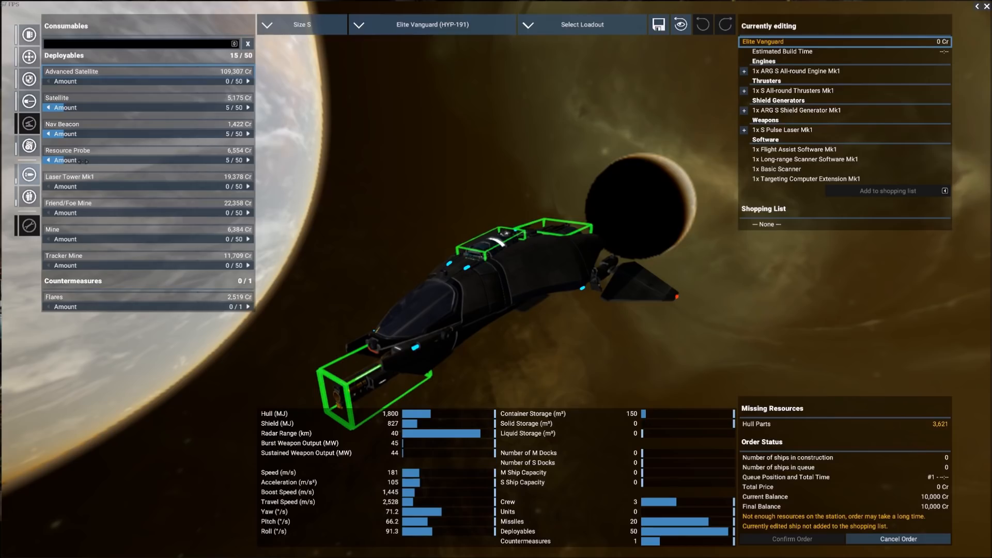
mouse_move(81, 126)
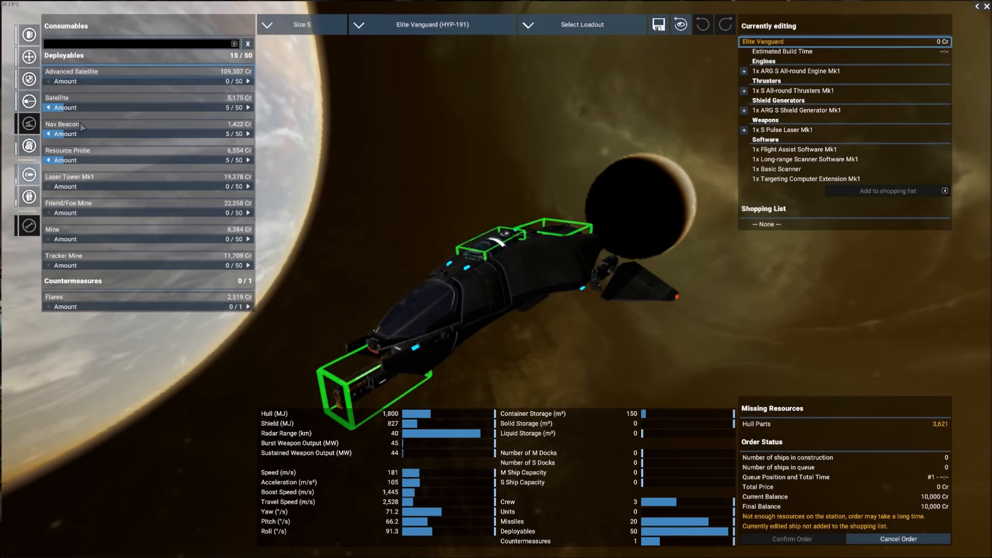
mouse_move(82, 103)
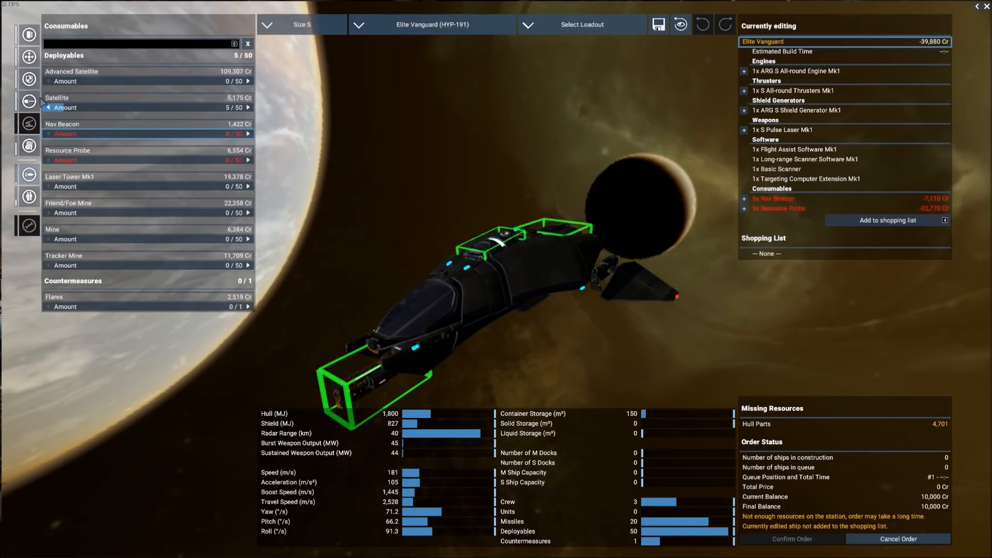
mouse_move(62, 123)
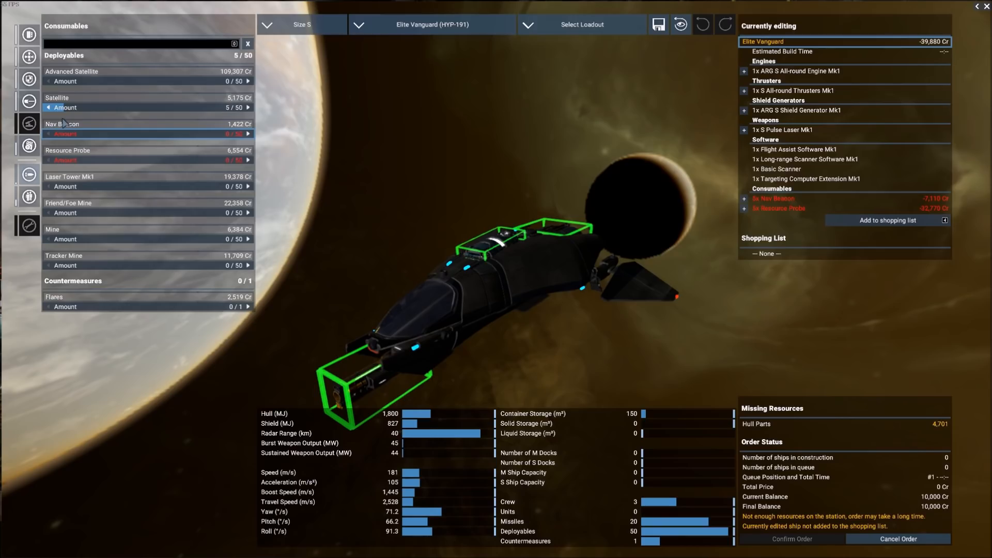
mouse_move(50, 107)
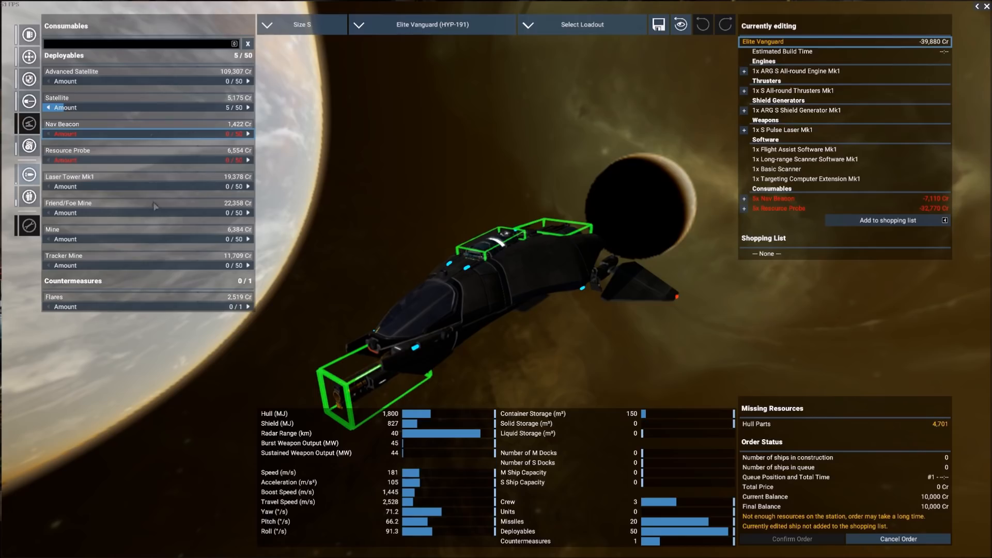
mouse_move(452, 179)
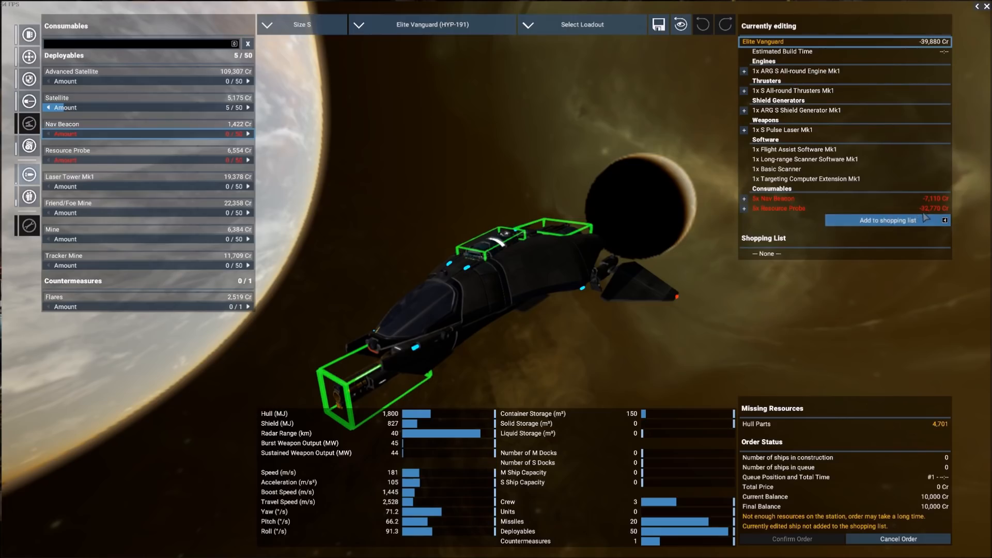
mouse_move(905, 57)
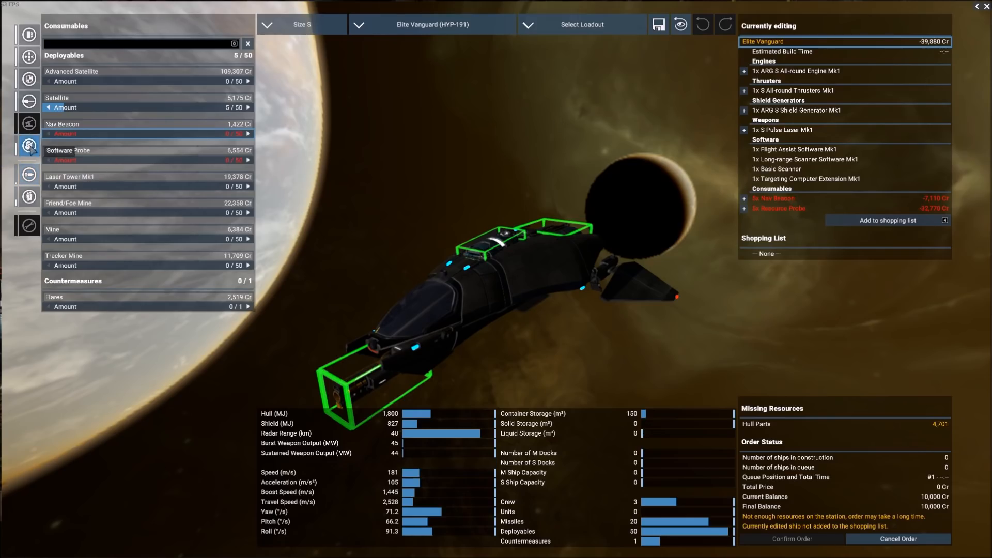
- Install the Docking Computer Mk1 in the Elite Vanguard's software loadout
click(28, 147)
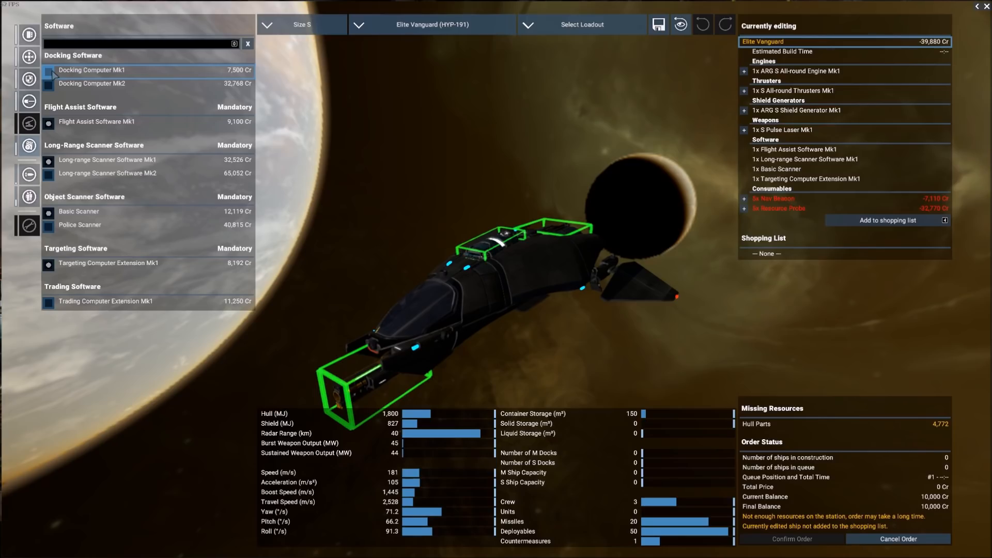
click(92, 69)
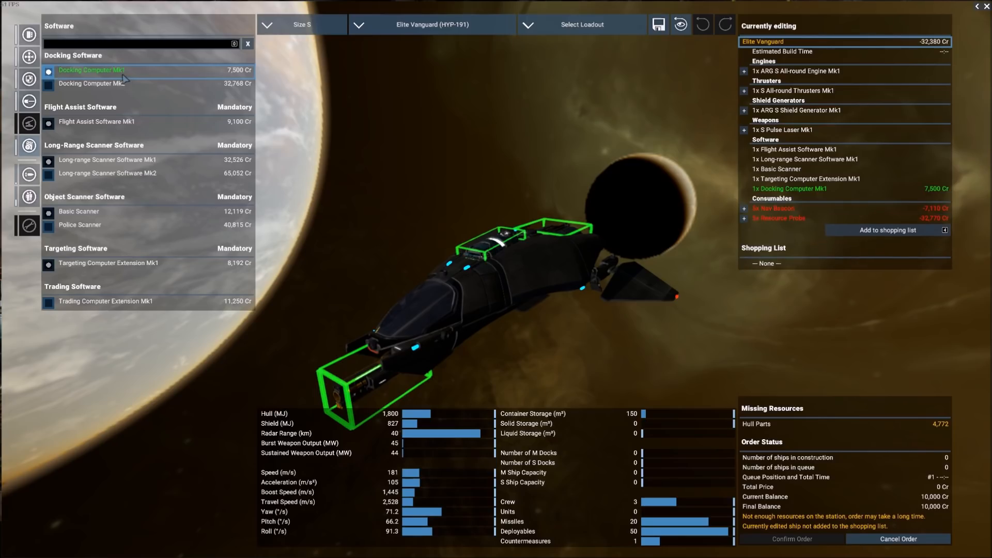
mouse_move(125, 91)
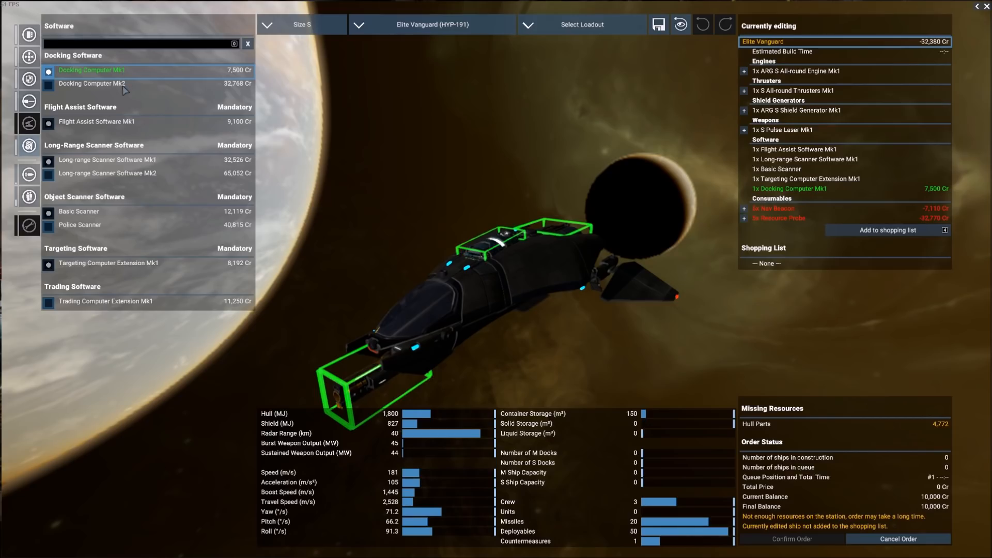
mouse_move(247, 87)
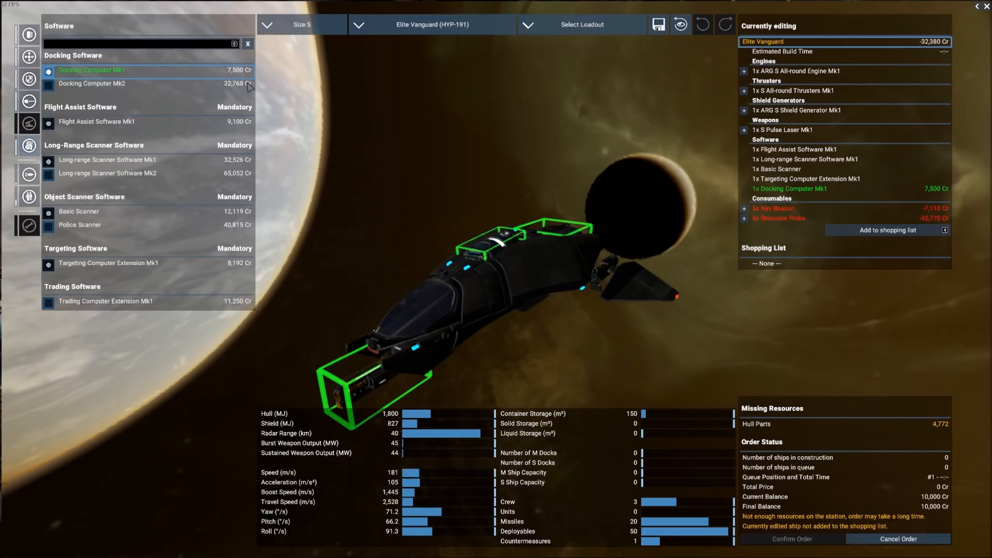
mouse_move(105, 80)
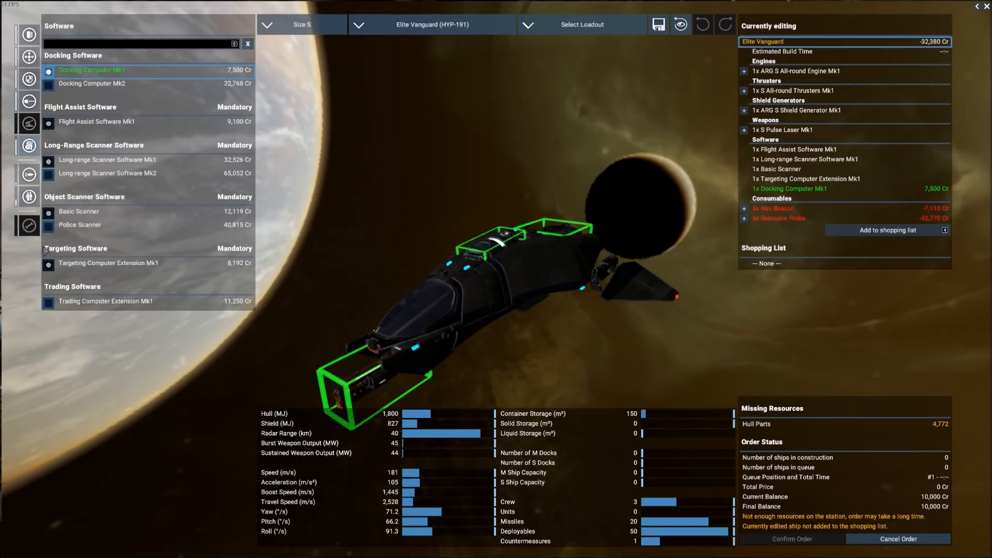
mouse_move(82, 307)
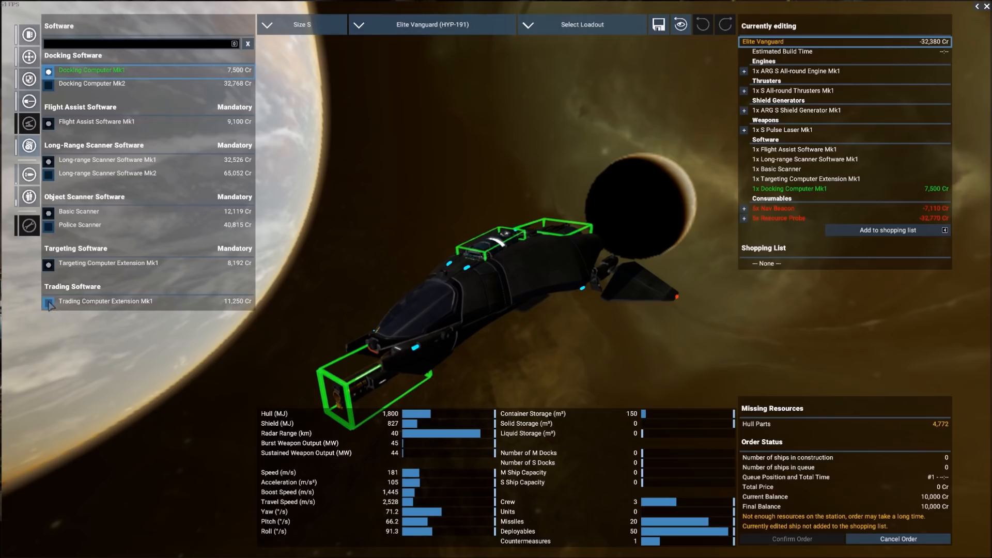
- Install the Trading Computer Extension Mk1 as well
click(48, 301)
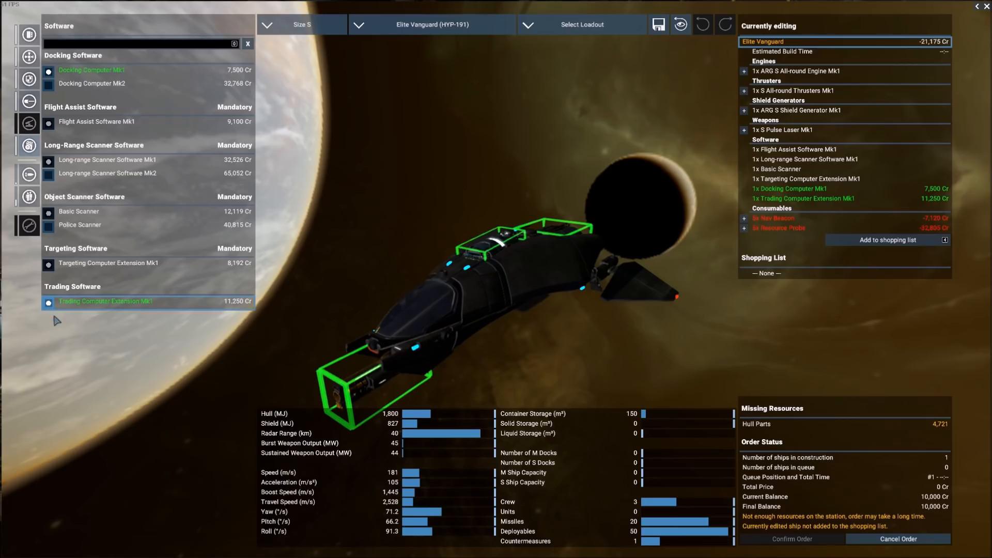
mouse_move(75, 230)
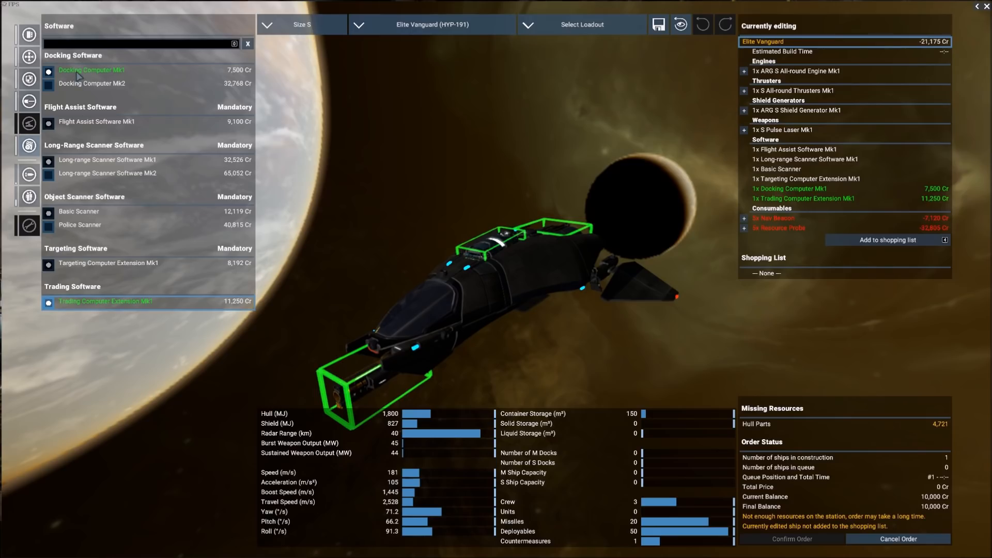
mouse_move(117, 153)
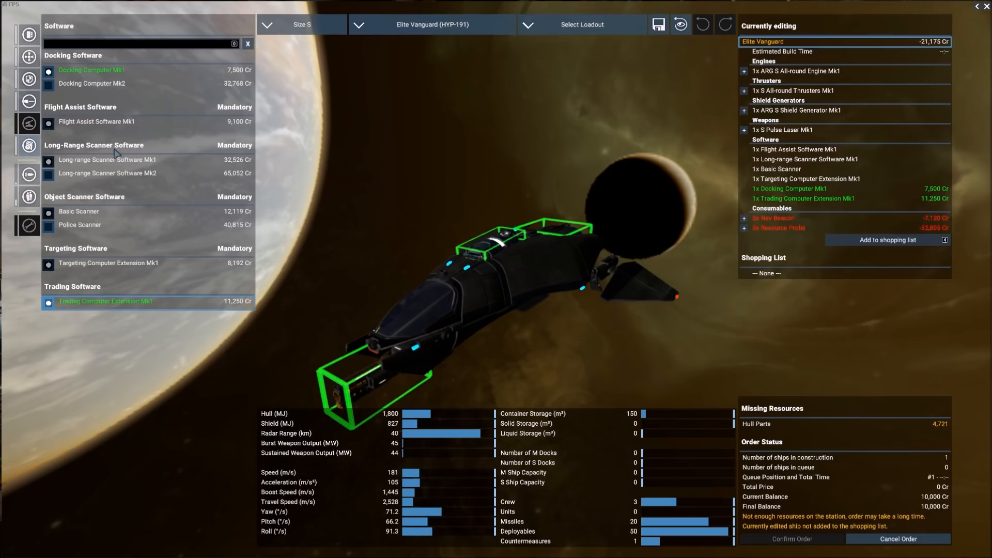
mouse_move(101, 182)
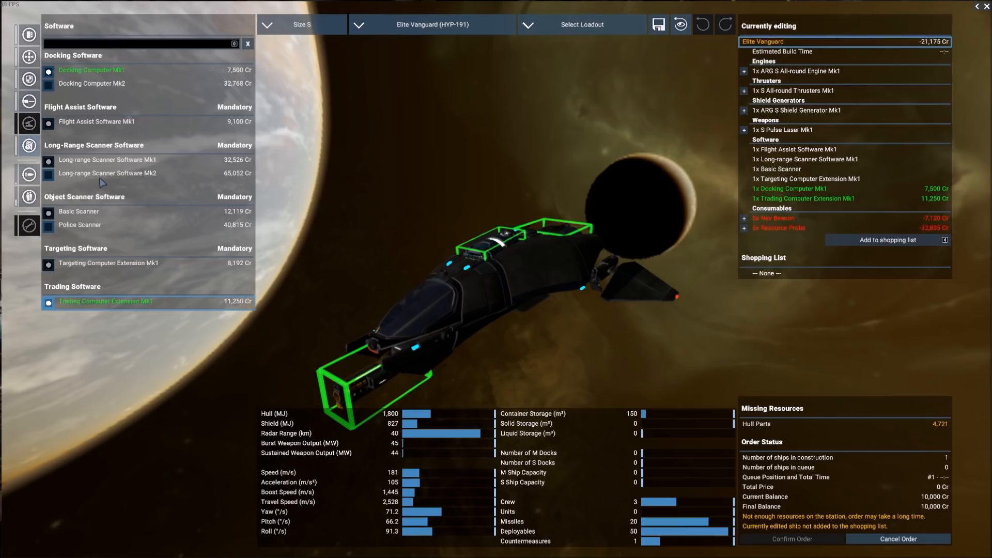
mouse_move(185, 223)
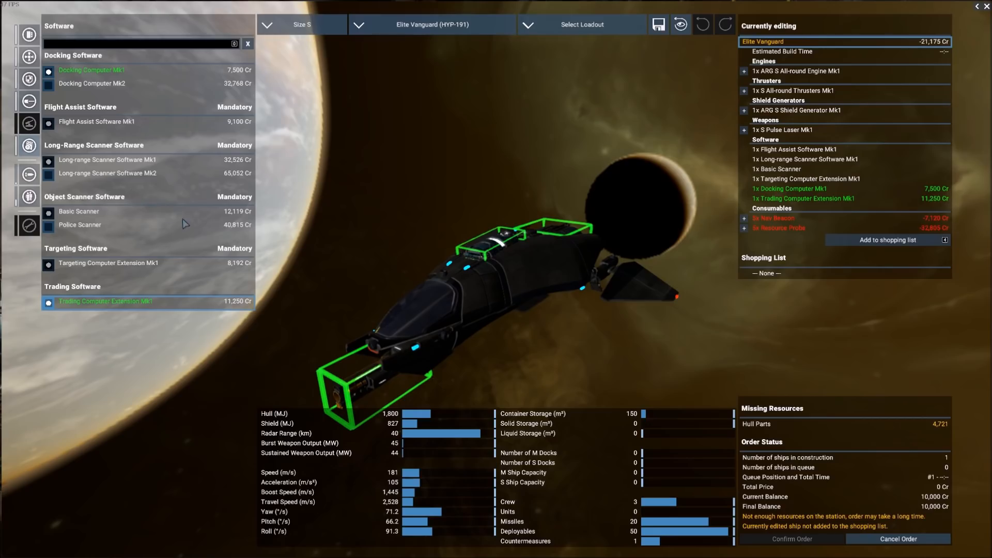
mouse_move(137, 184)
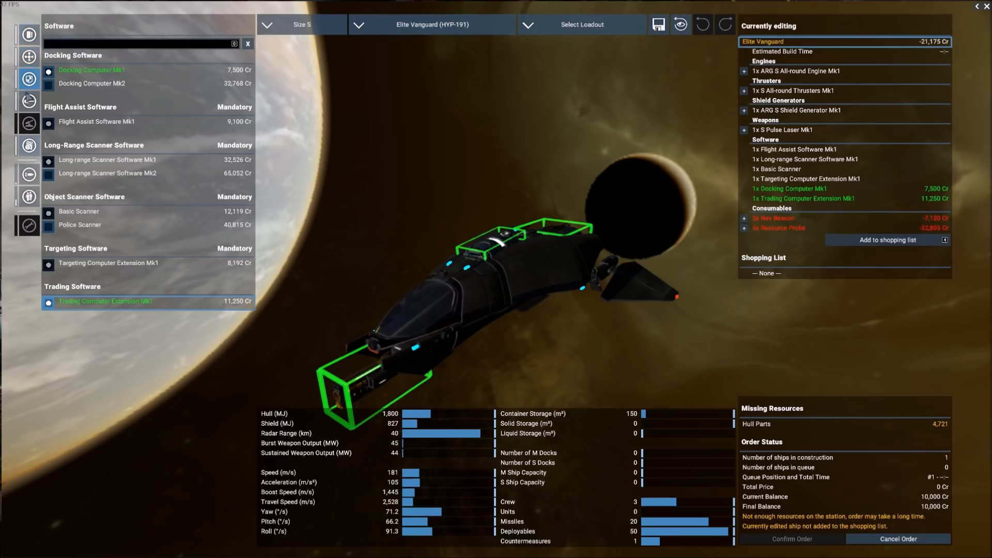
mouse_move(29, 101)
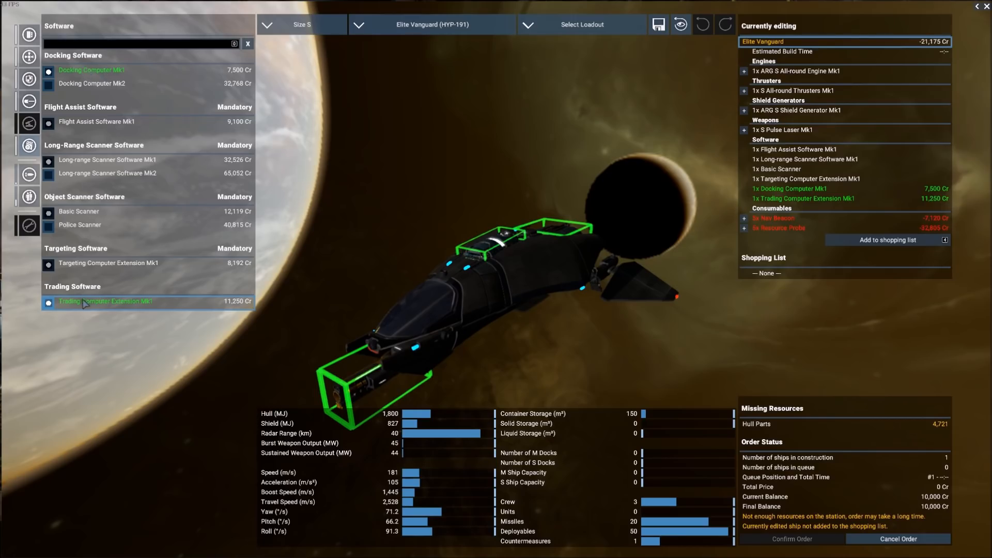
mouse_move(107, 305)
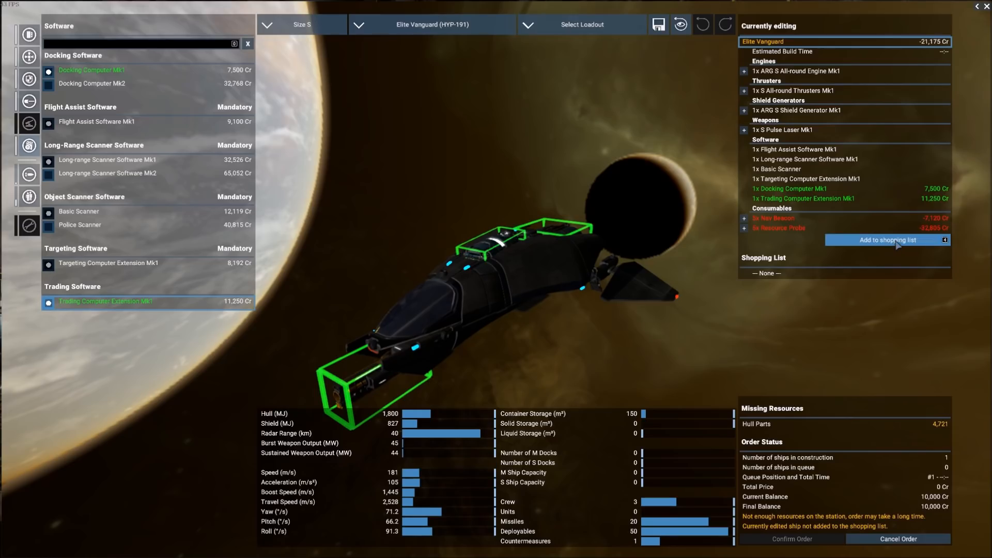
mouse_move(897, 245)
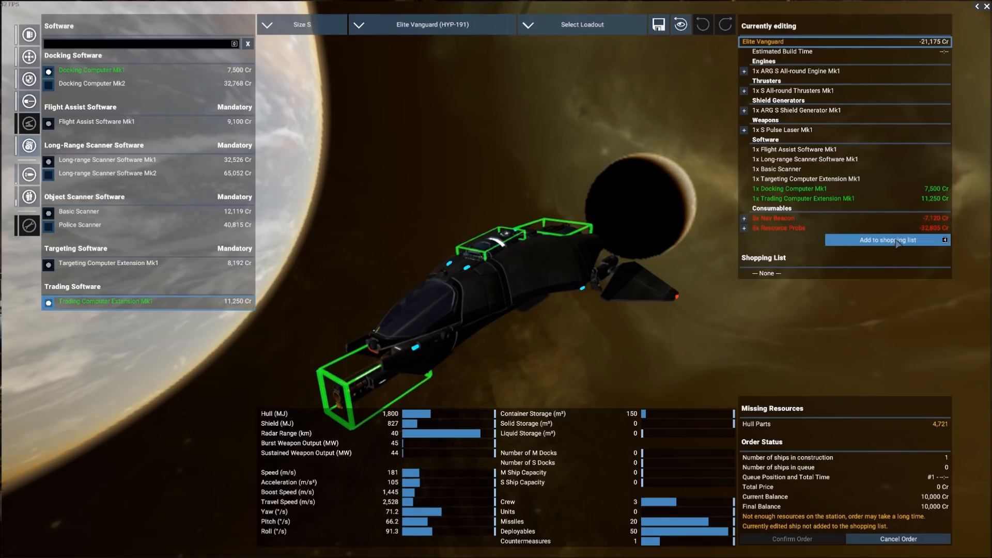
- Add the configured Elite Vanguard to the shopping list at -21,175 Cr
click(885, 239)
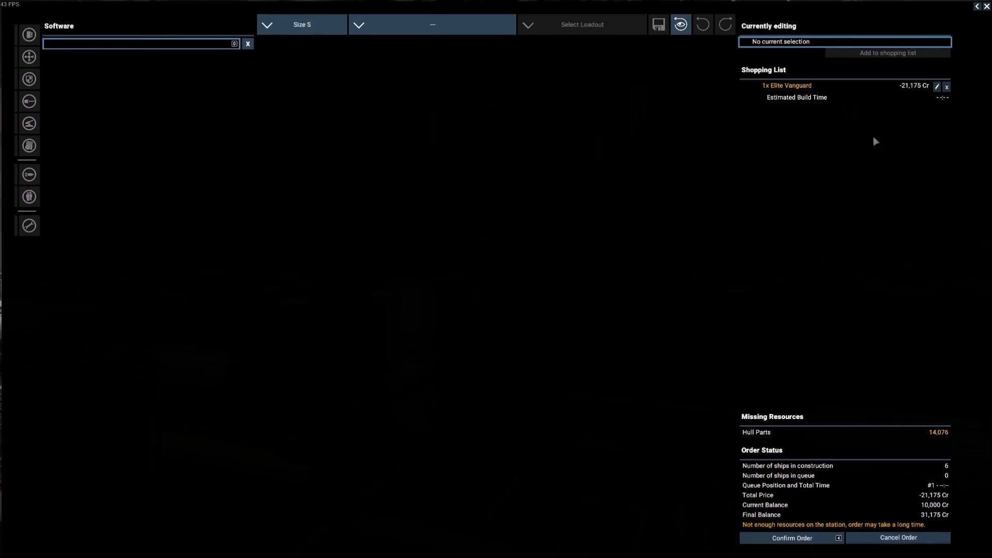
mouse_move(861, 485)
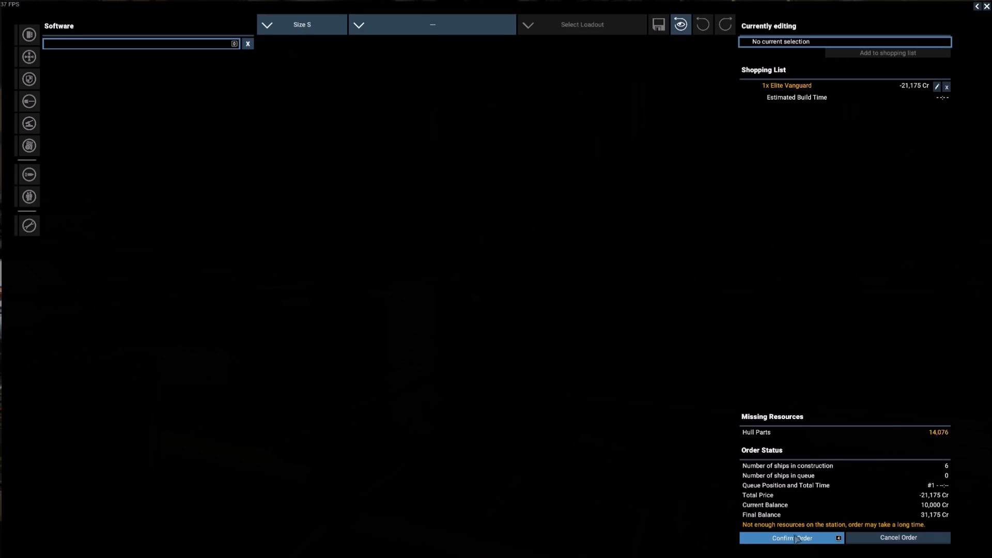
mouse_move(823, 531)
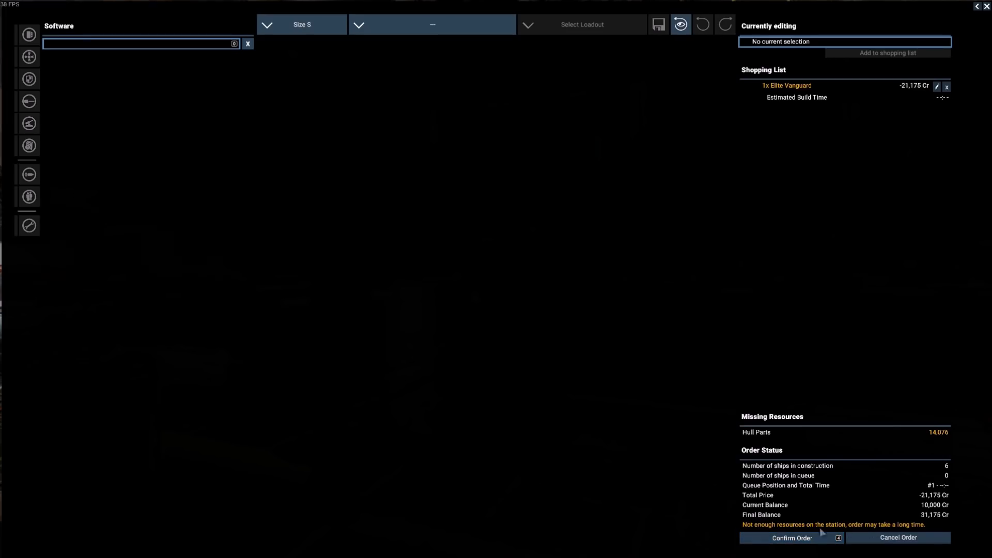
mouse_move(892, 533)
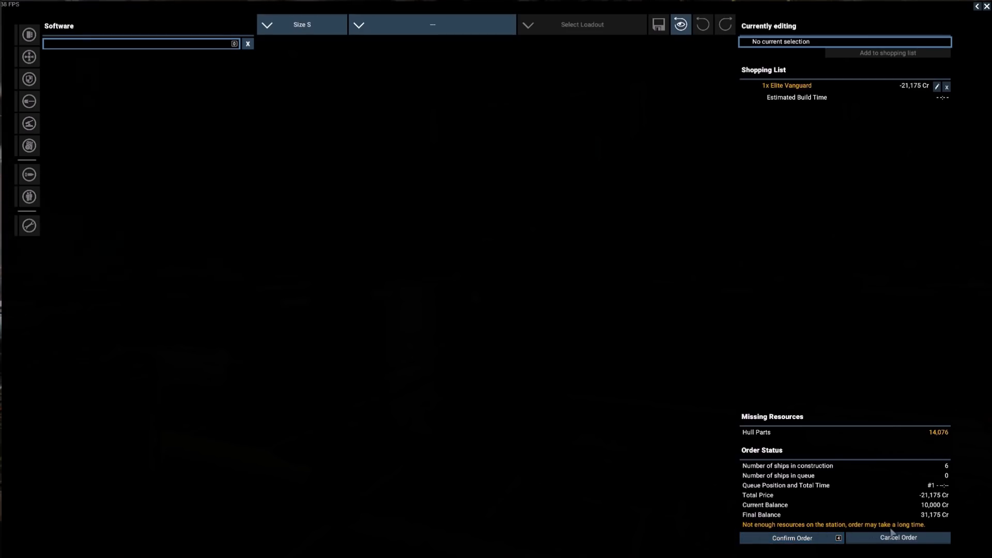
mouse_move(897, 537)
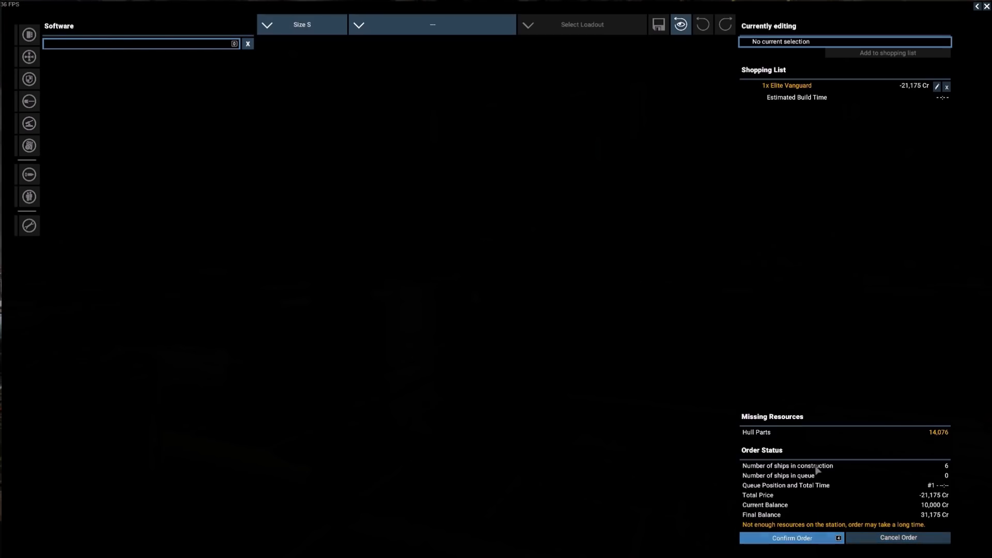
mouse_move(954, 443)
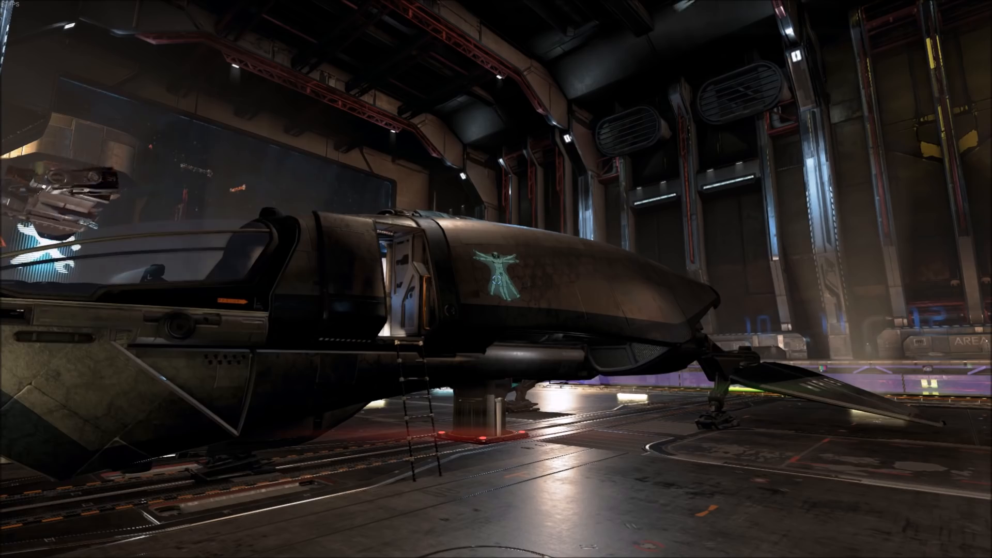
- Choose Theme 0003 as the default ship skin and apply it to all owned ships
key(M)
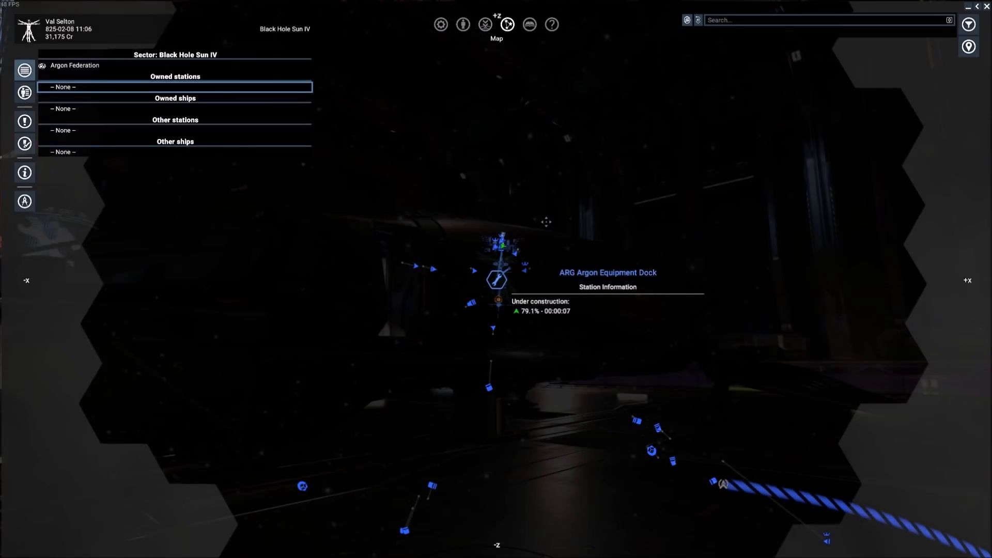
click(463, 25)
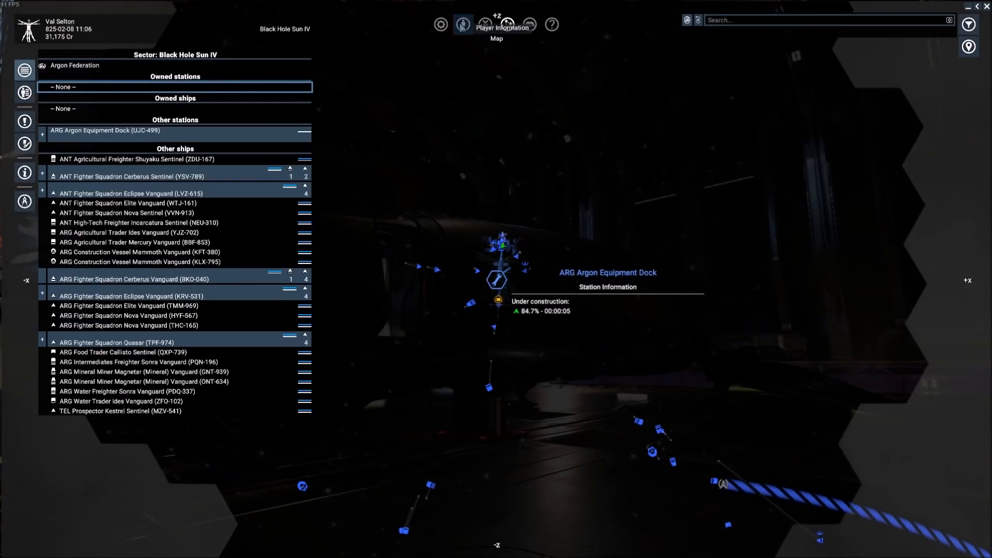
click(462, 24)
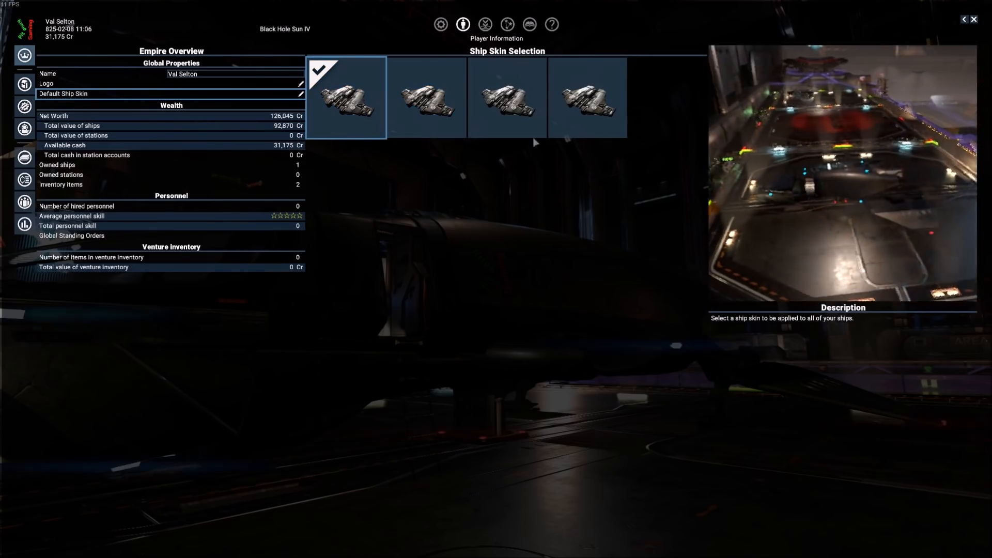
click(426, 97)
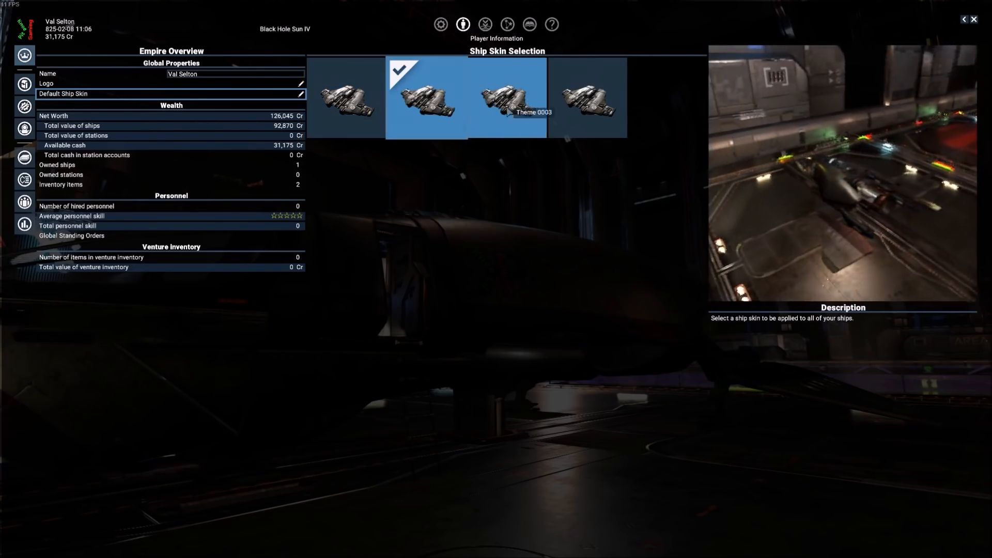
click(507, 98)
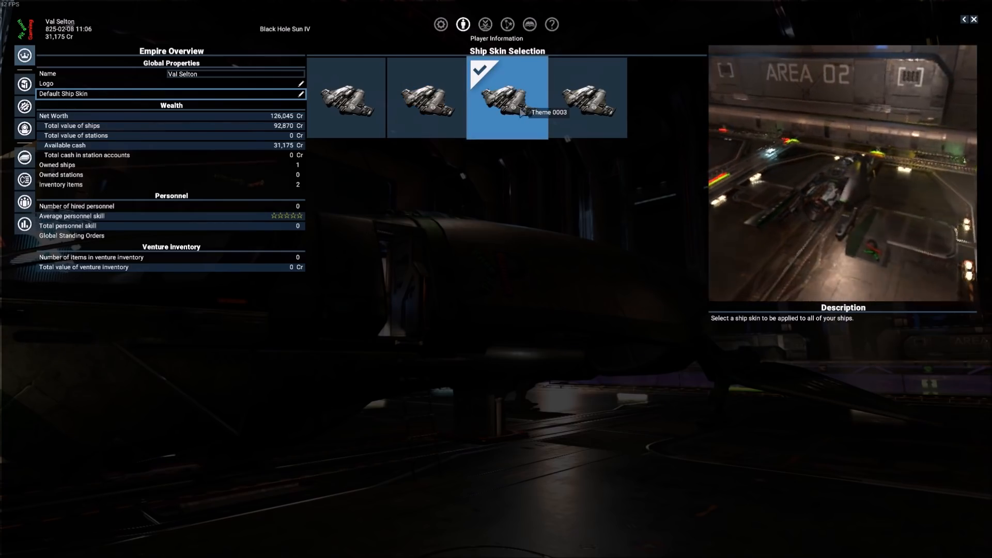
click(587, 97)
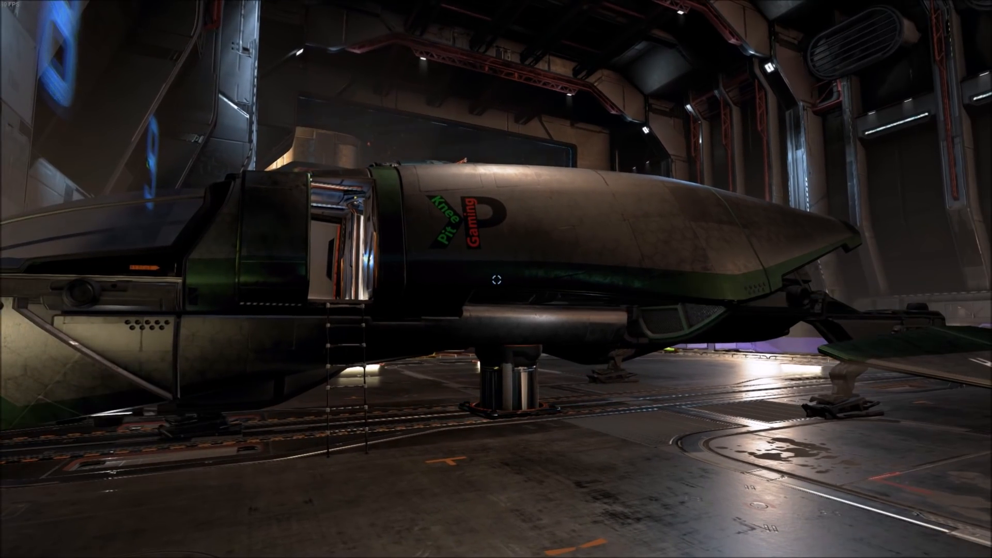
mouse_move(496, 279)
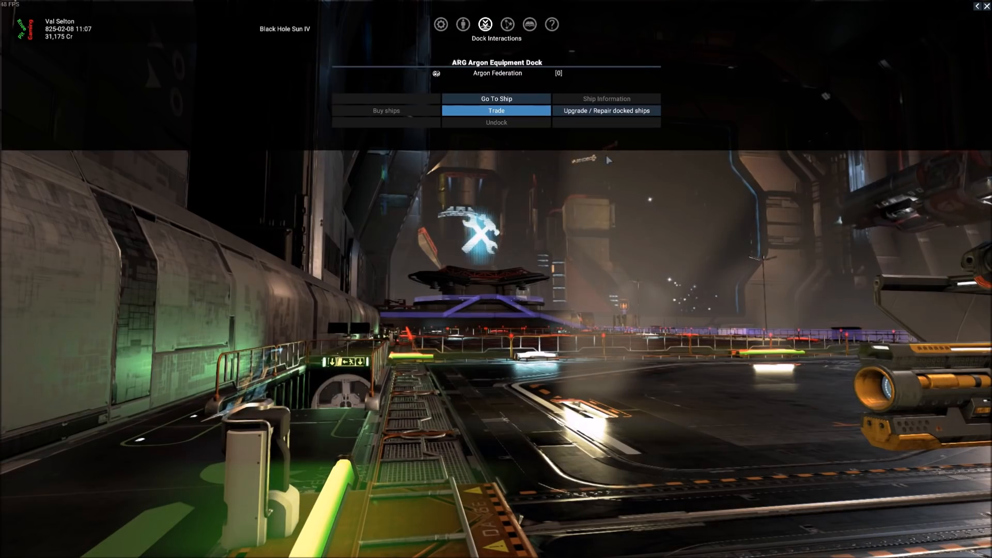
mouse_move(606, 111)
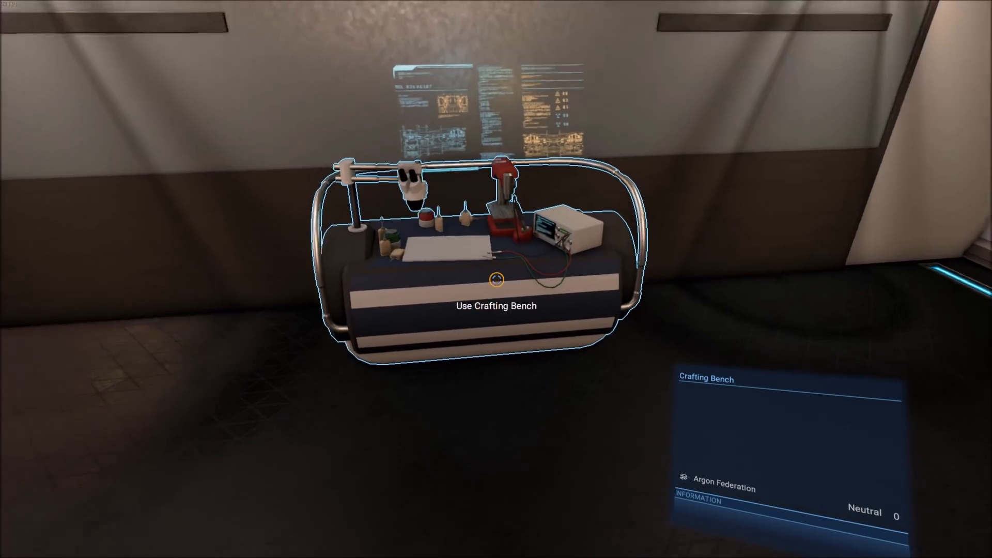
- Start using the crafting bench to view its item list
click(495, 280)
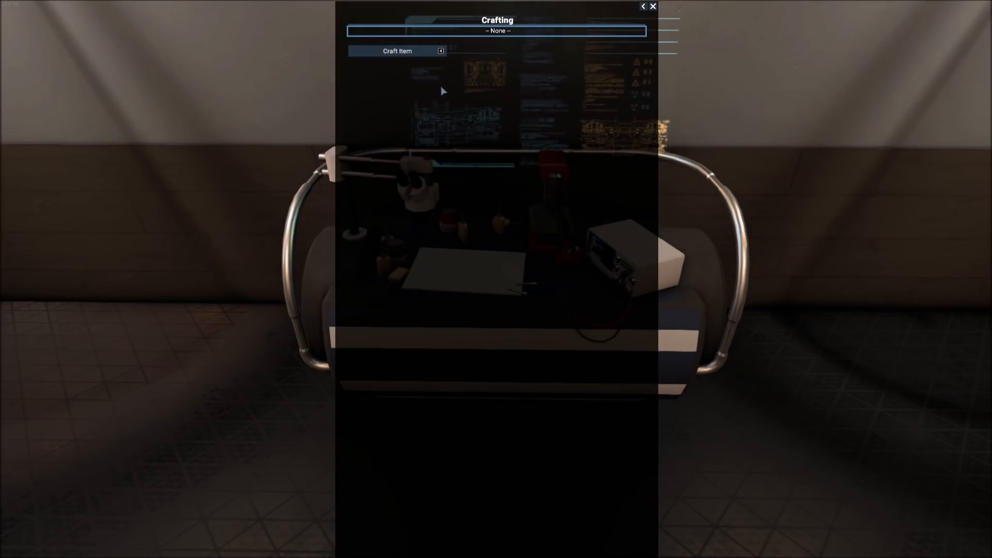
mouse_move(588, 58)
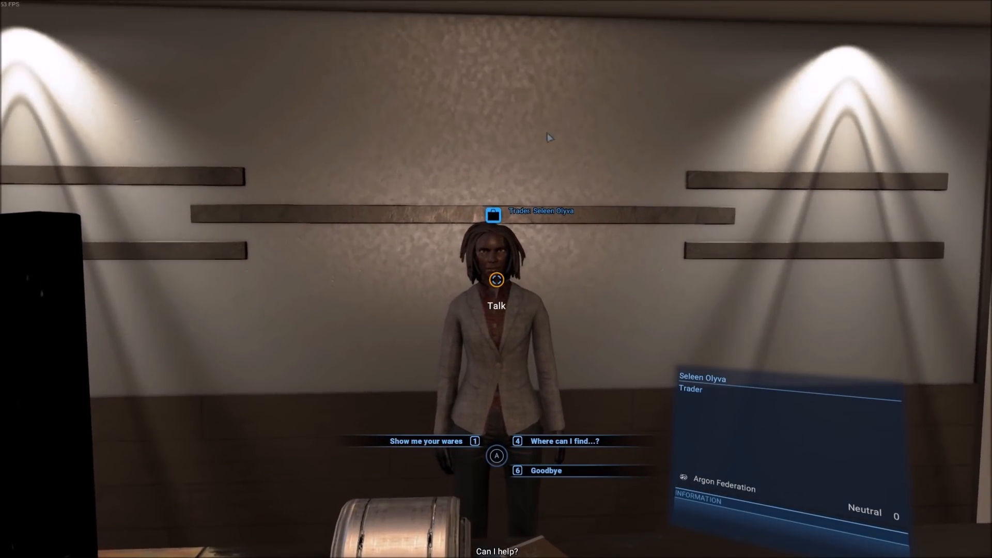
- Buy all 20 Bandages and 29 Sedatives from the trader's wares
click(425, 441)
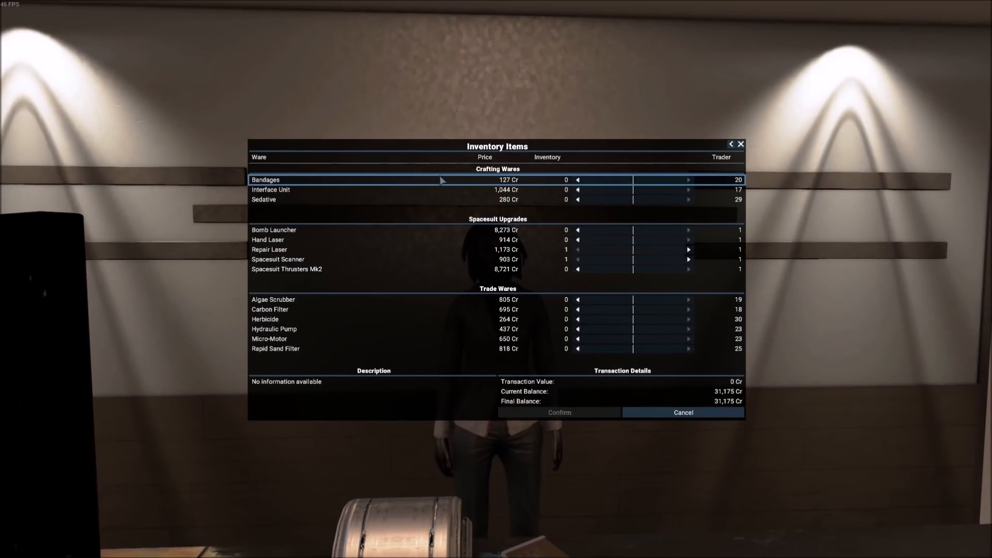
mouse_move(444, 386)
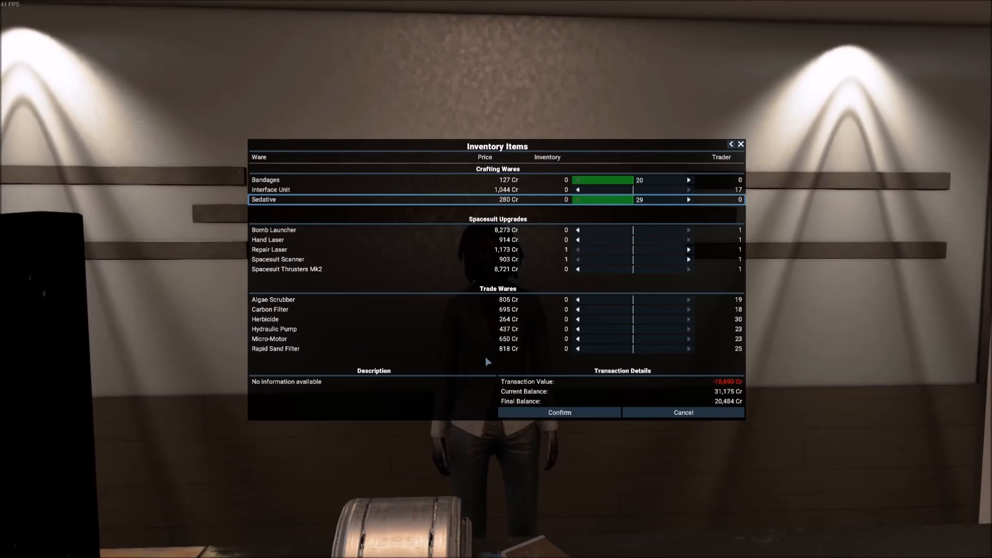
mouse_move(559, 412)
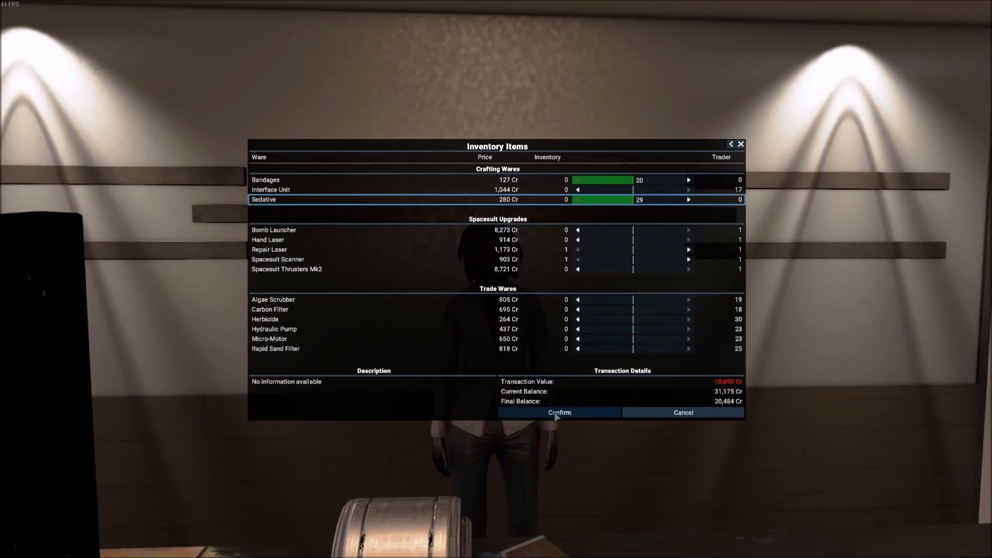
click(559, 412)
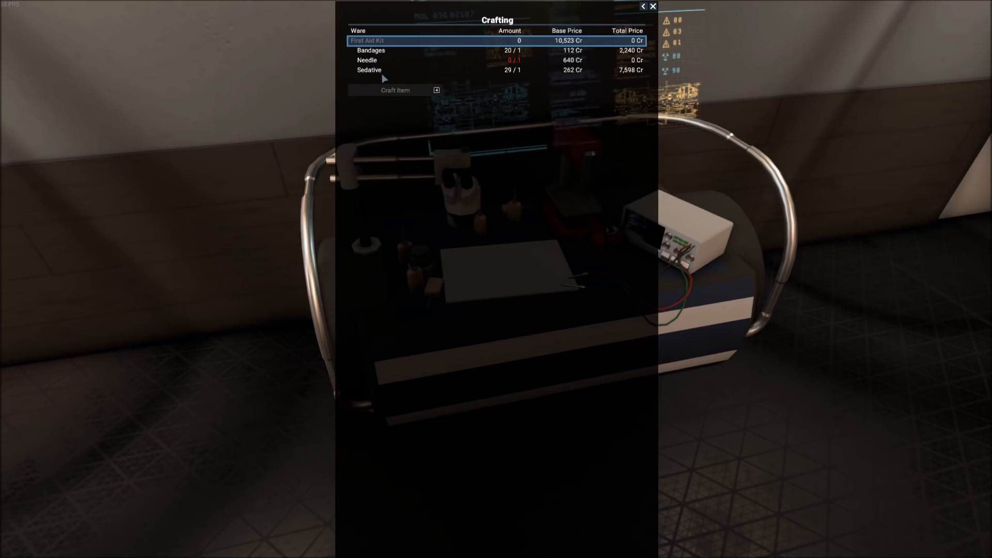
mouse_move(480, 82)
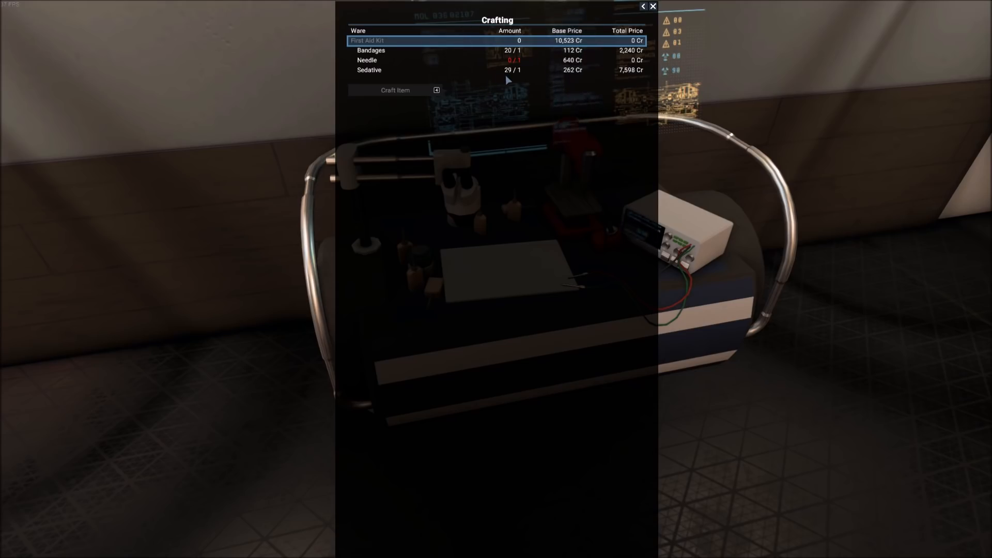
mouse_move(392, 51)
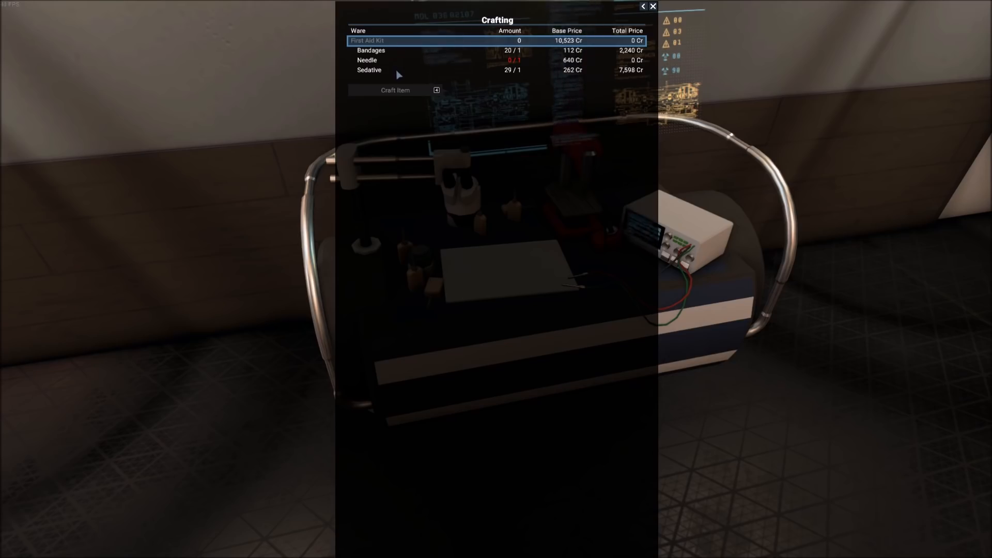
mouse_move(483, 66)
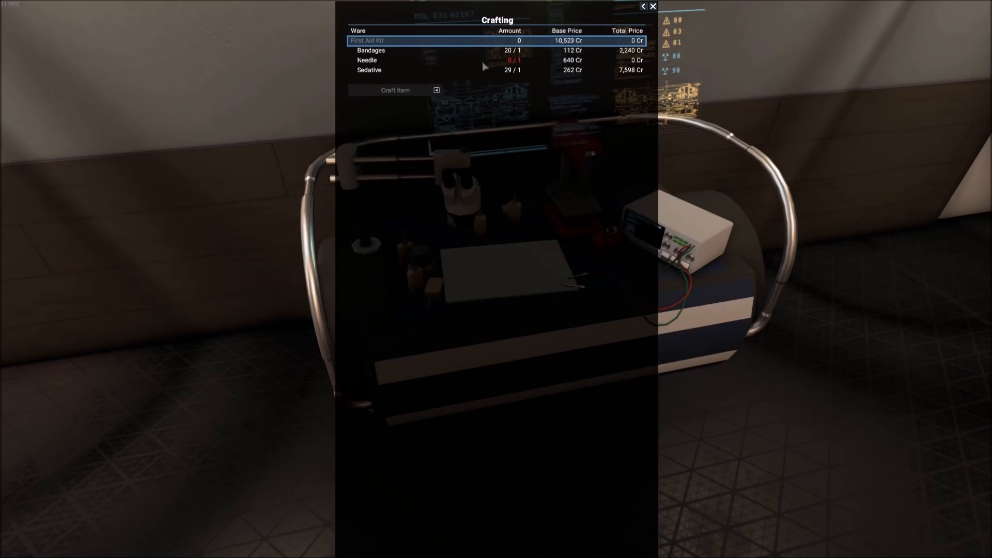
mouse_move(540, 63)
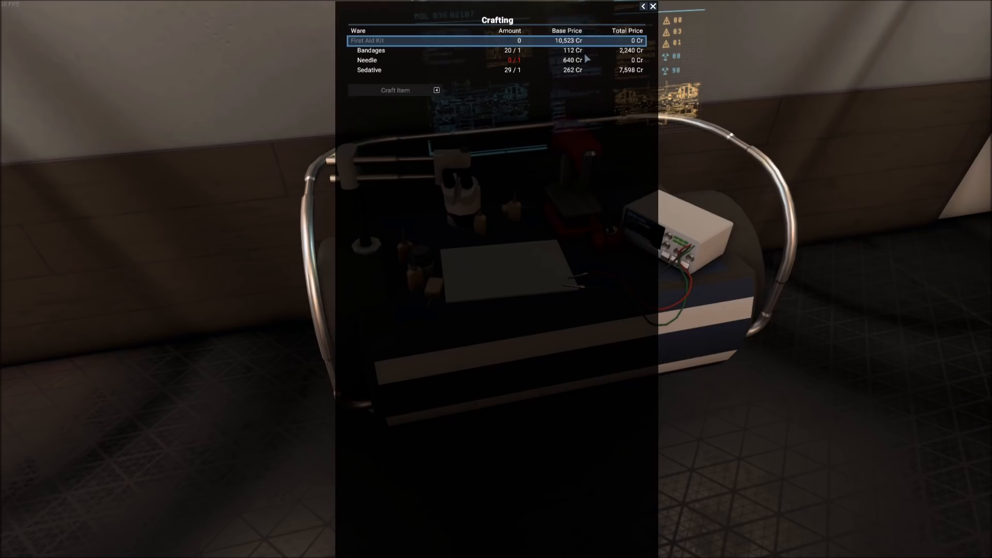
mouse_move(586, 75)
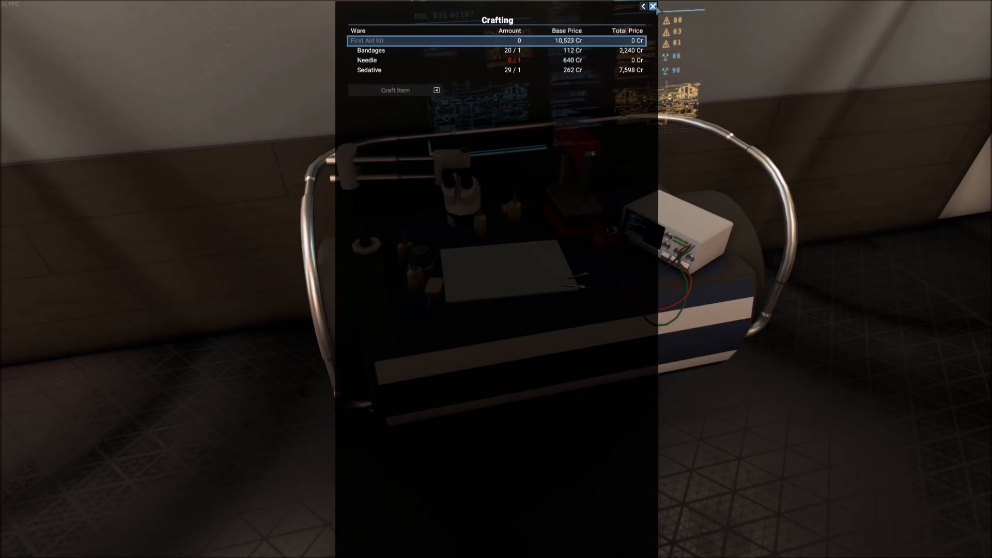
- Close the crafting window after reviewing the First Aid Kit recipe
click(653, 6)
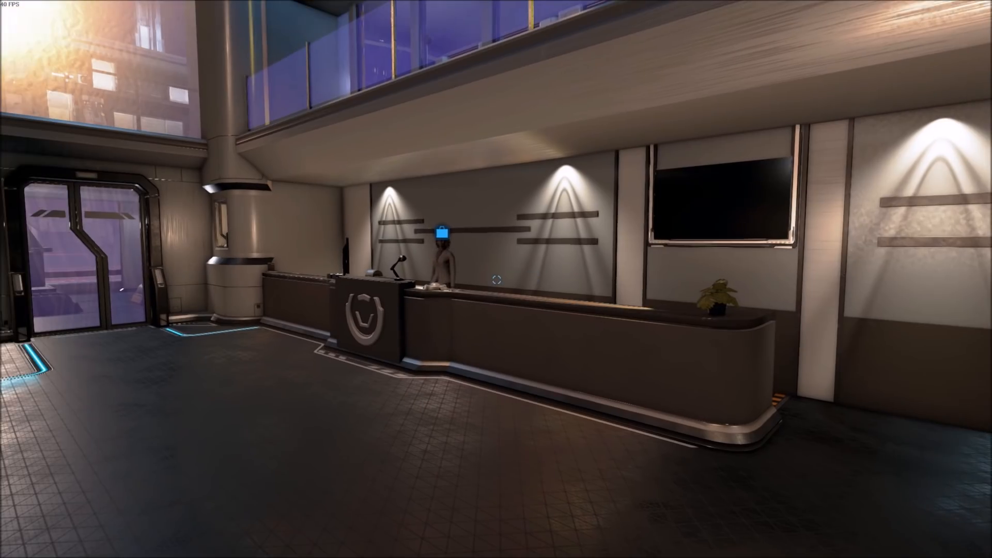
mouse_move(496, 279)
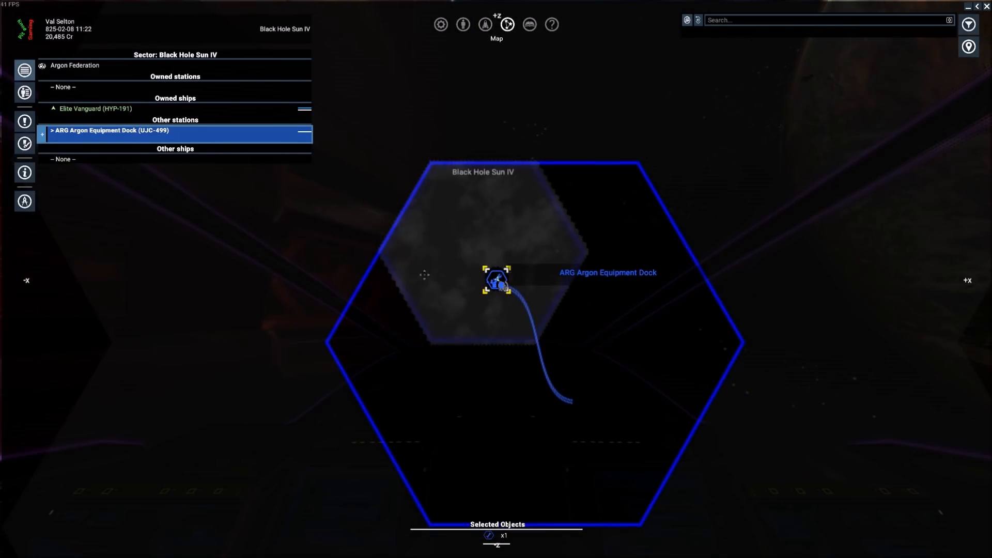
mouse_move(454, 293)
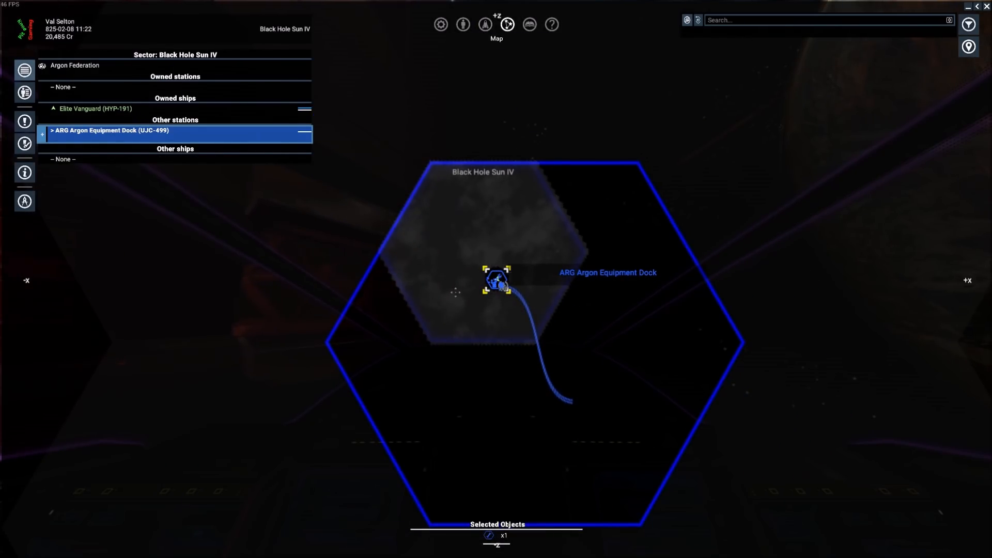